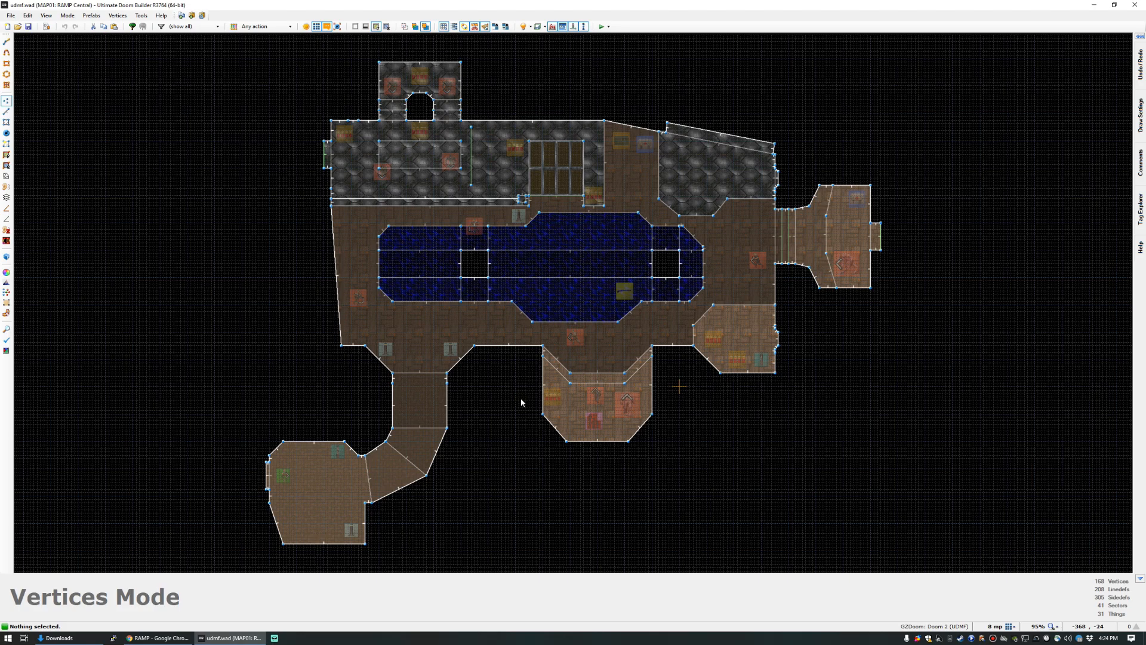
mouse_move(523, 400)
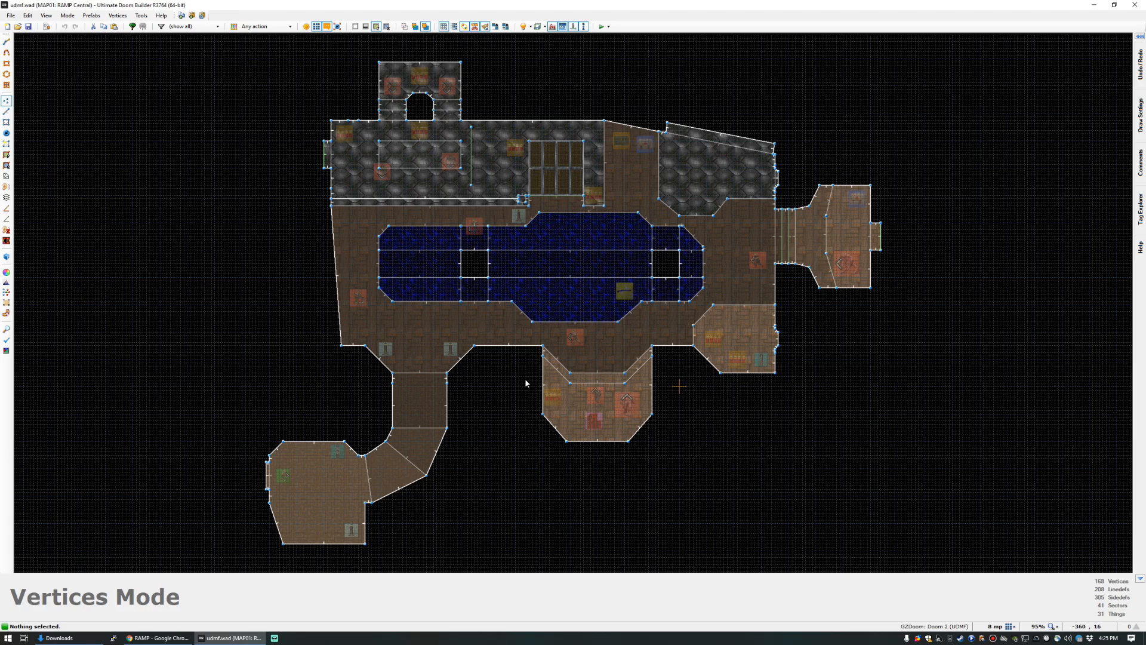
mouse_move(532, 376)
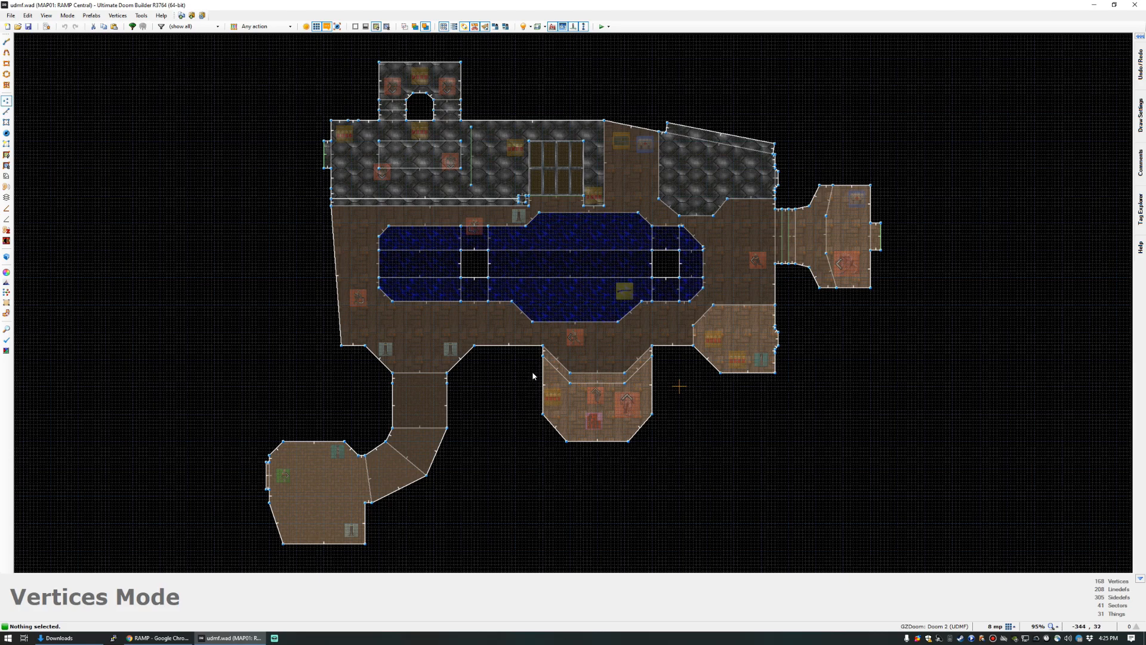
mouse_move(513, 401)
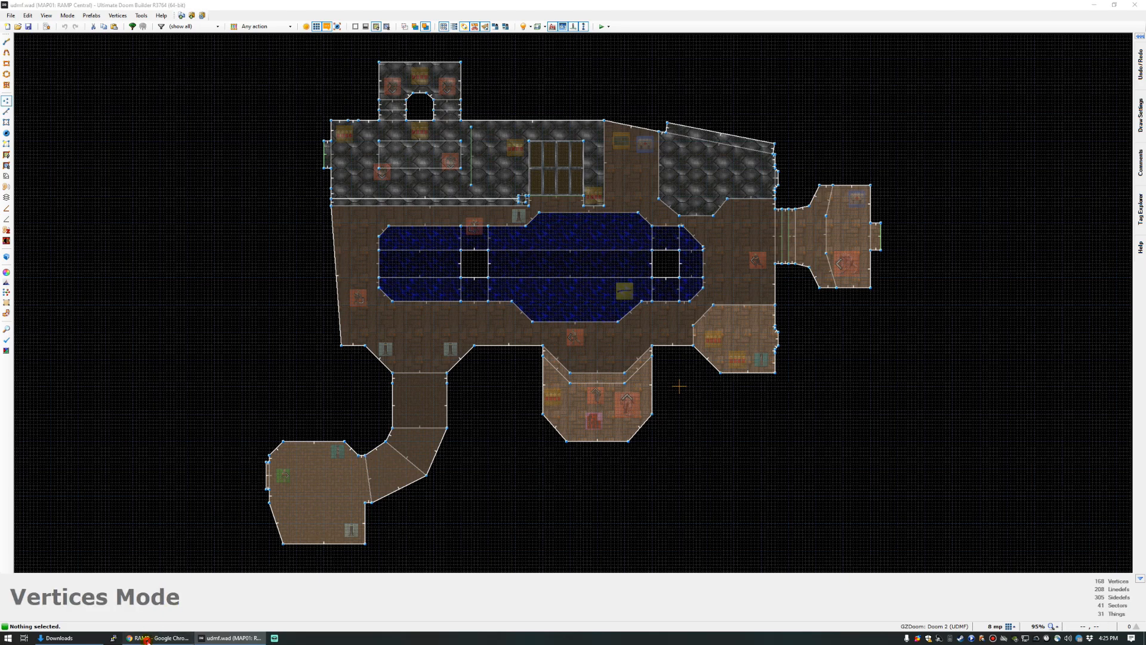
Step: Switch to the RAMP site in Chrome and go to its Submit a Map page
left_click(155, 638)
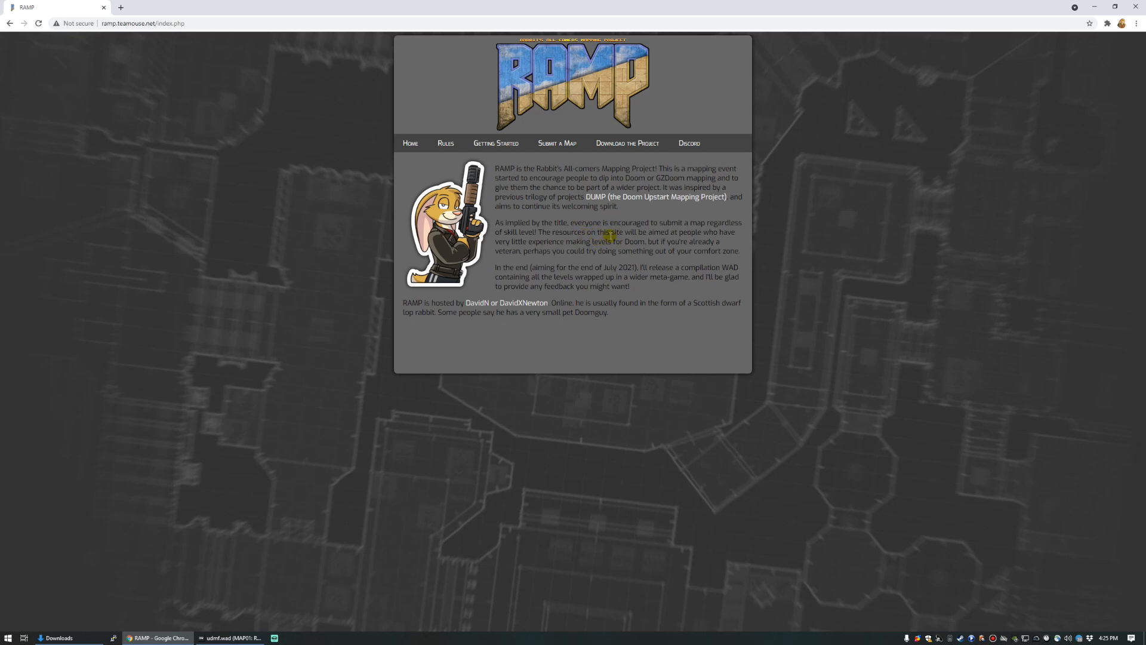
mouse_move(578, 145)
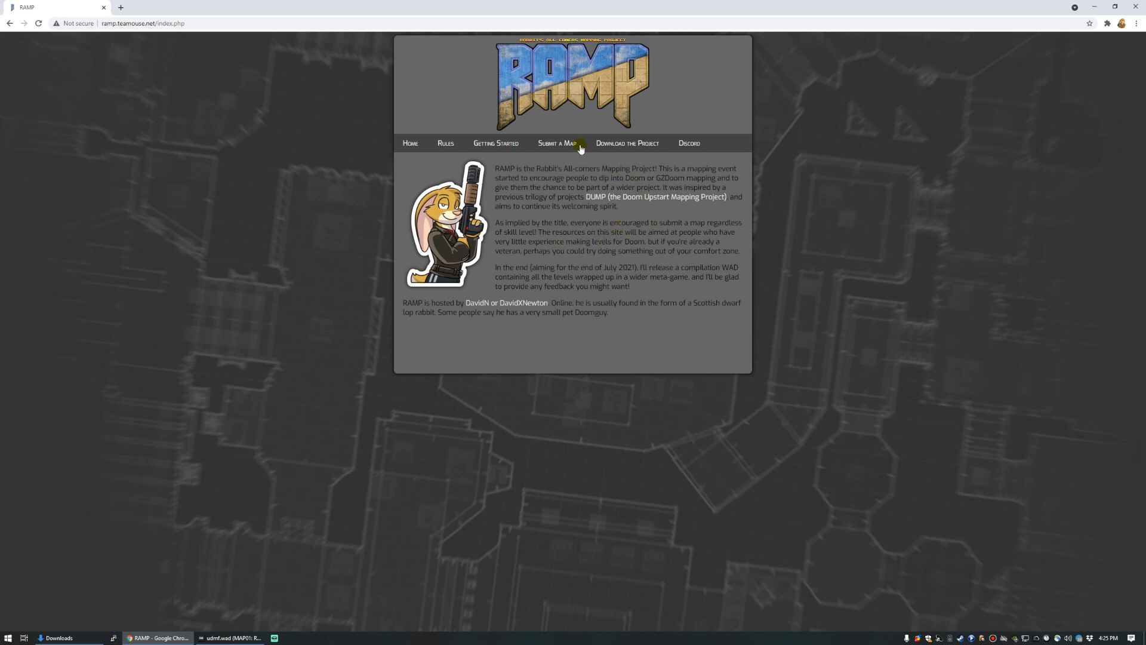
left_click(557, 142)
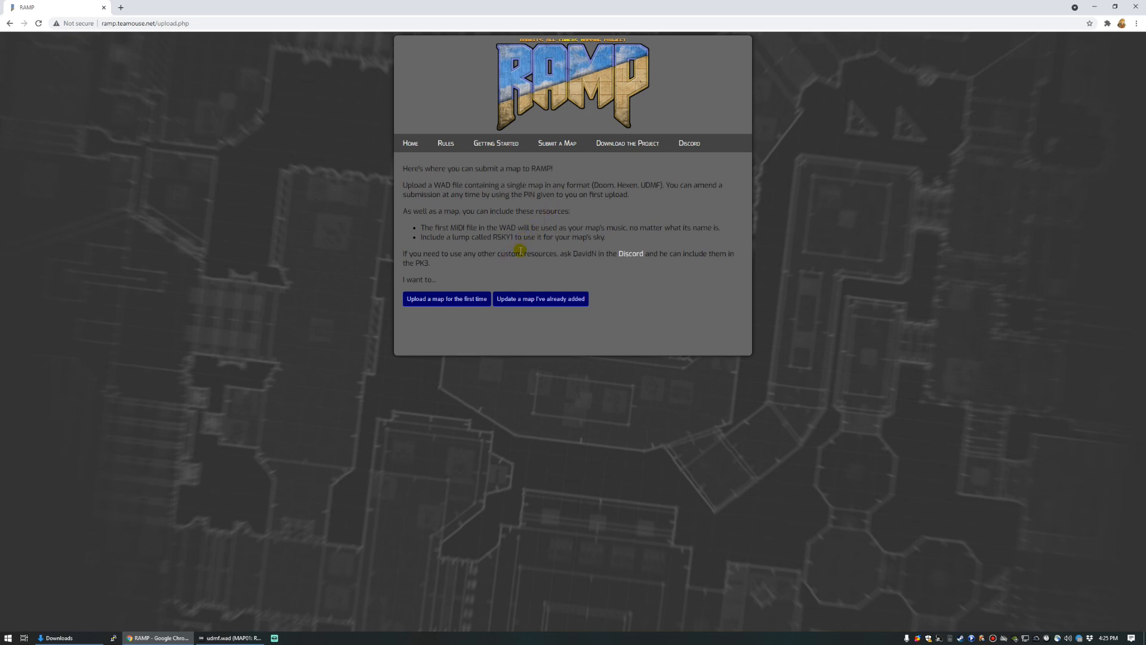
mouse_move(519, 266)
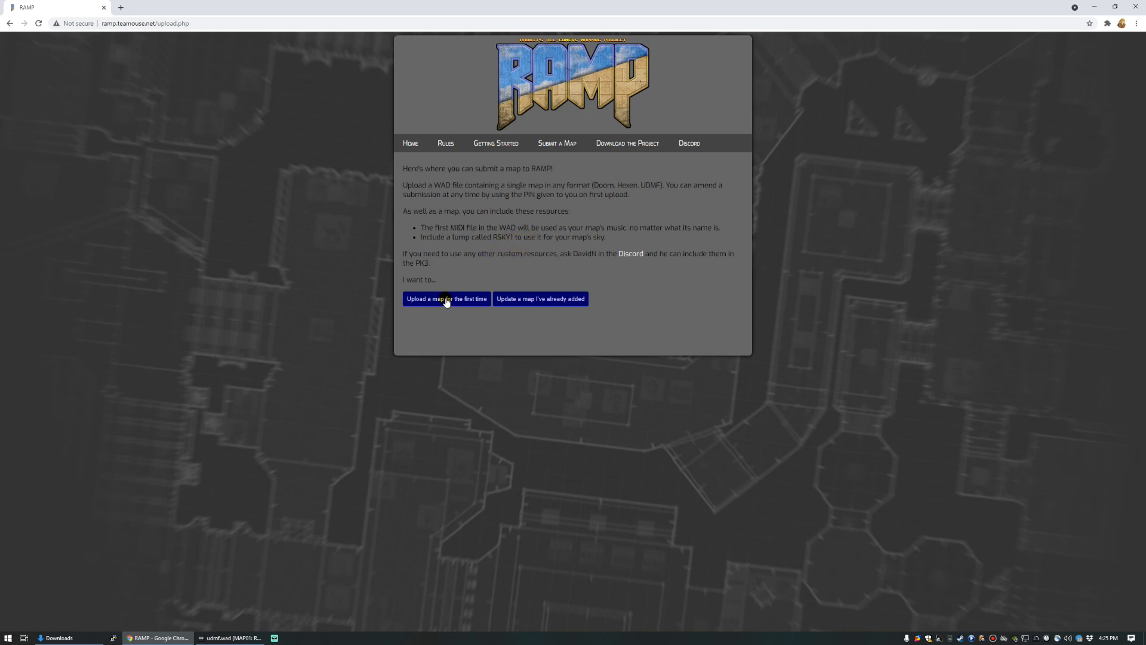
Step: Upload udmf.wad for the first time as 'Tiny Base' by 'Jeff Biscuits' and submit the new WAD
left_click(445, 299)
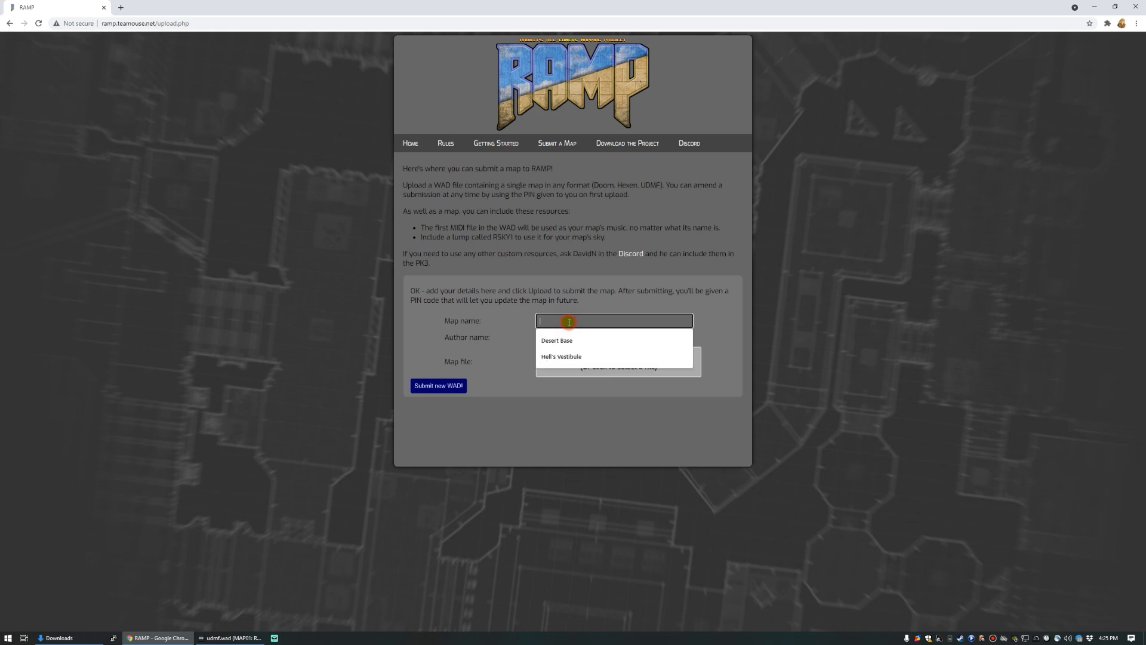
type("Tiny Base")
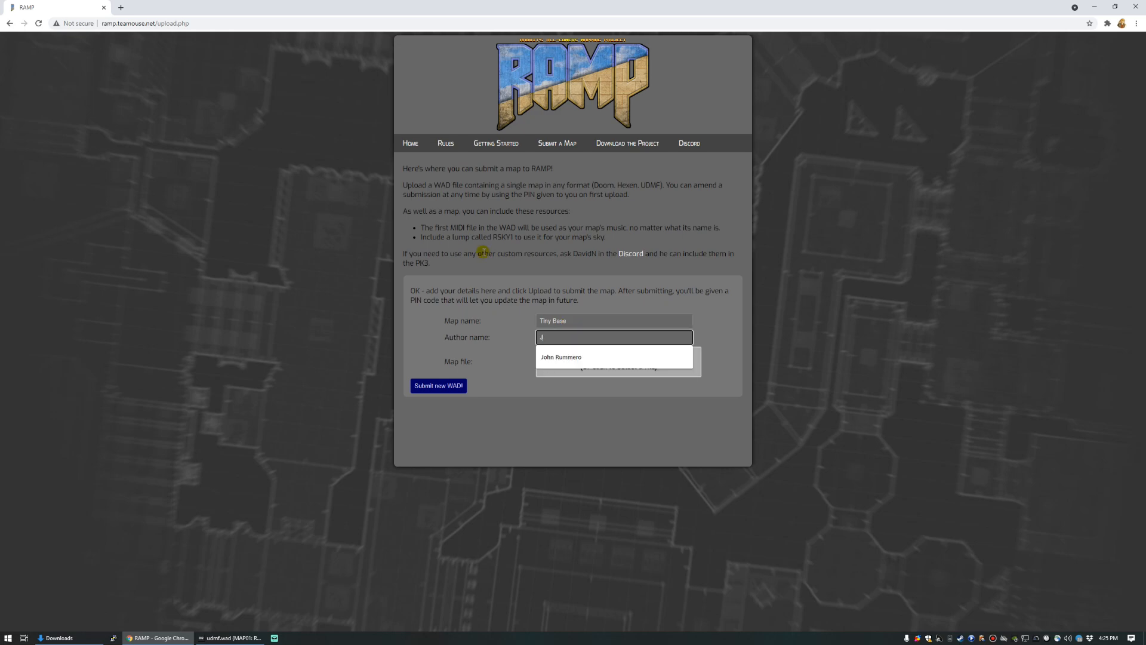
type("Jeff B")
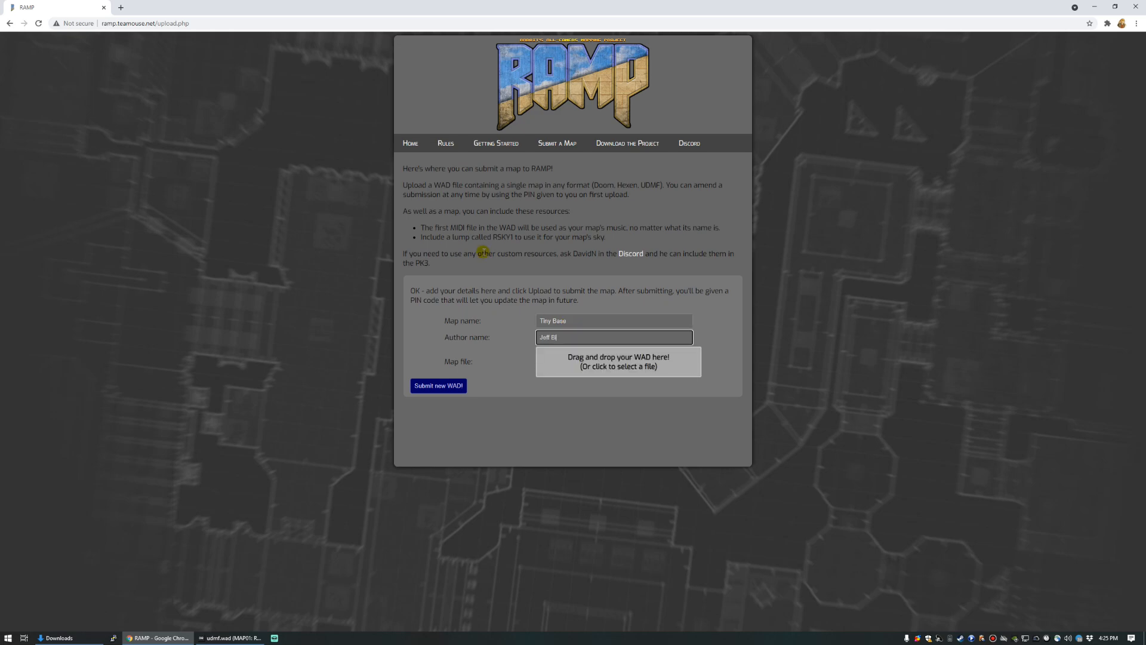
type("iscuits")
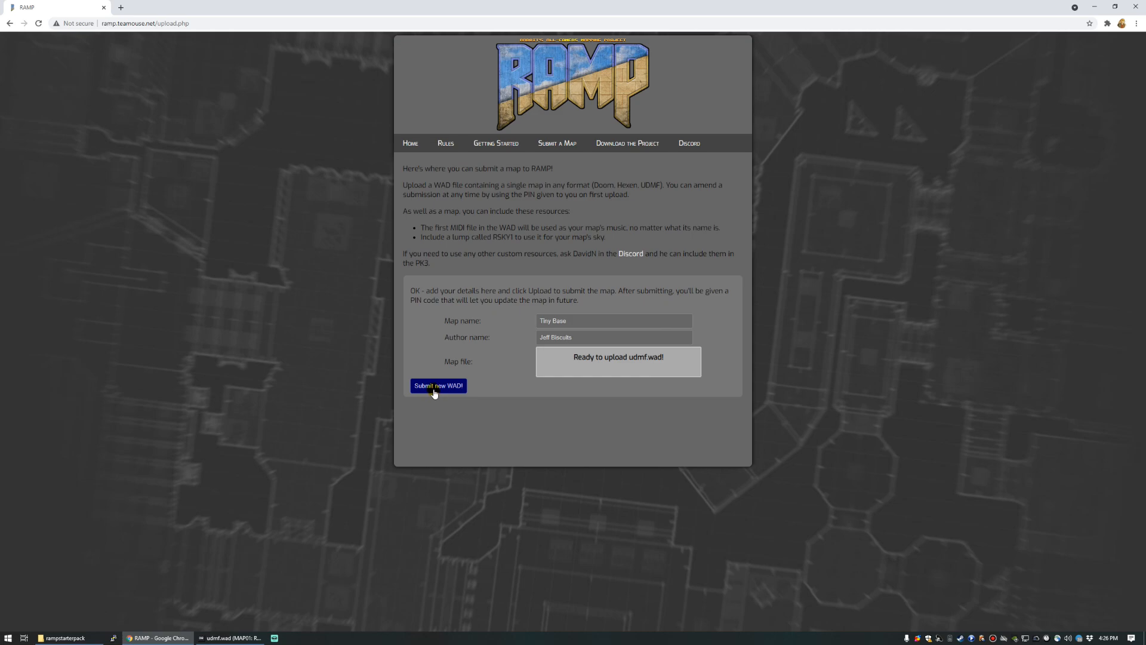
left_click(438, 385)
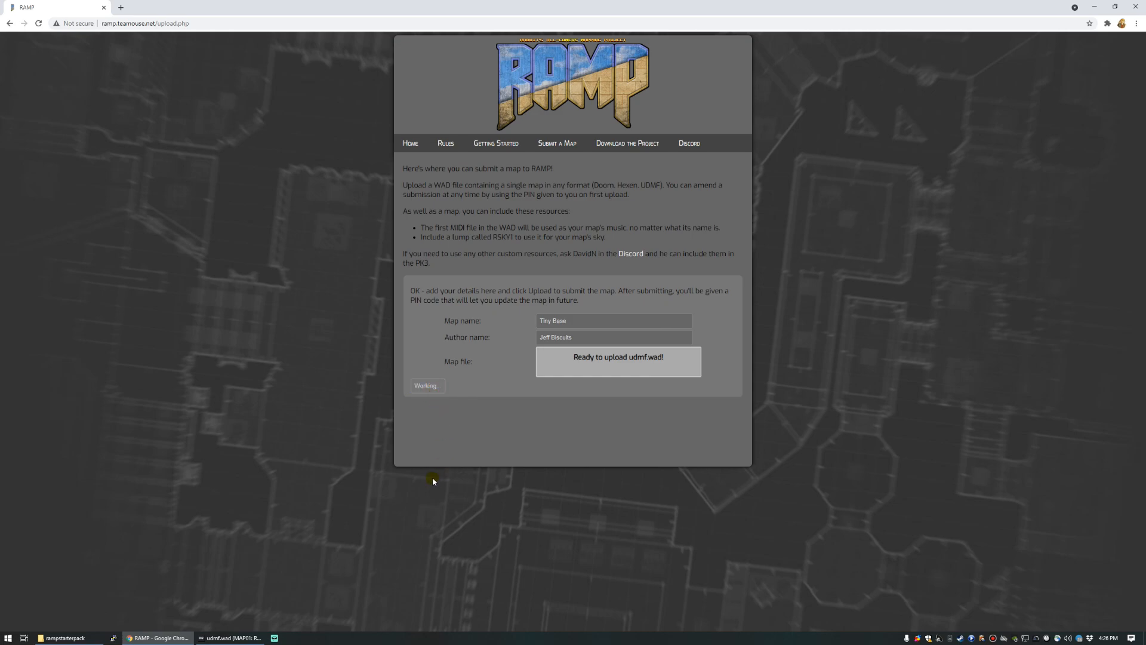
left_click(425, 386)
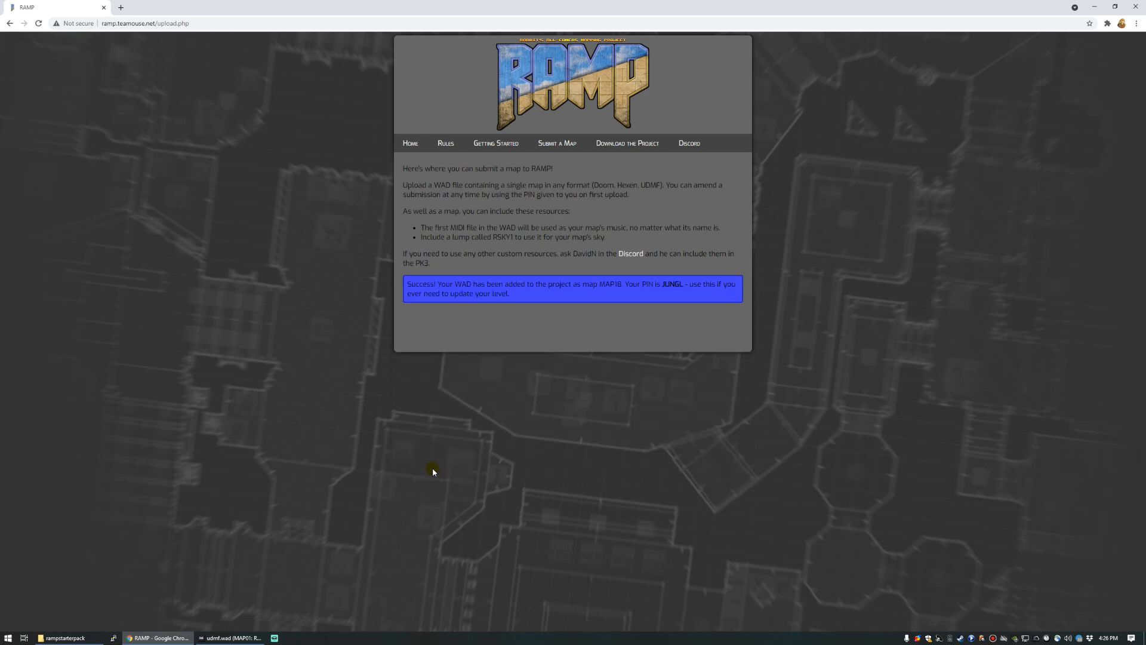
mouse_move(460, 470)
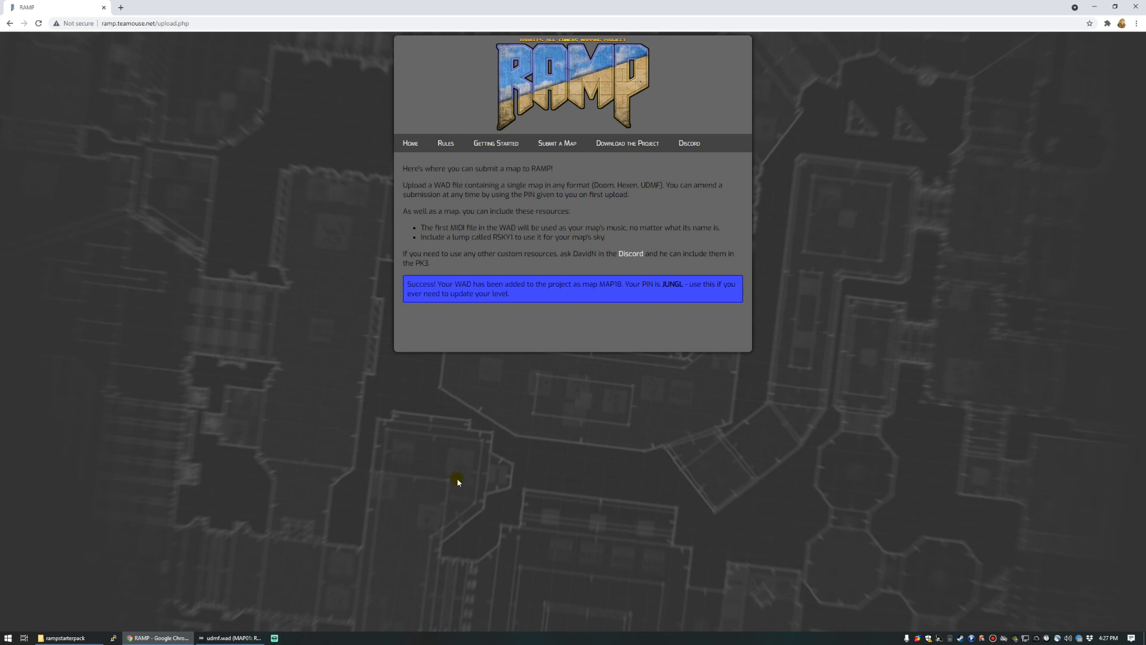
mouse_move(581, 405)
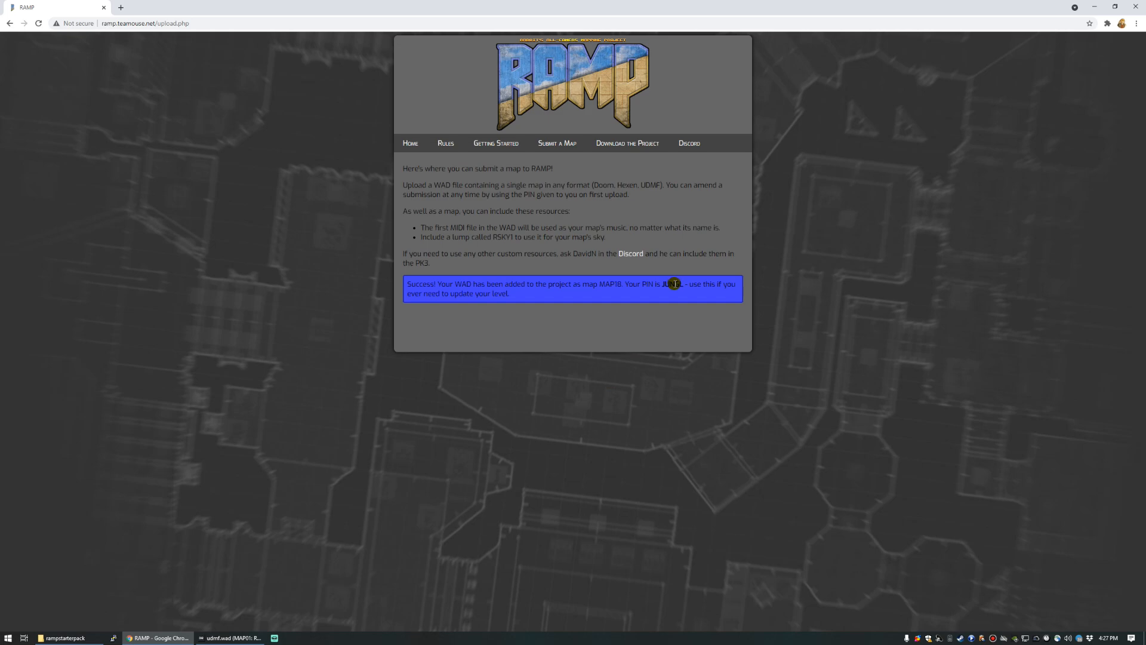
mouse_move(617, 323)
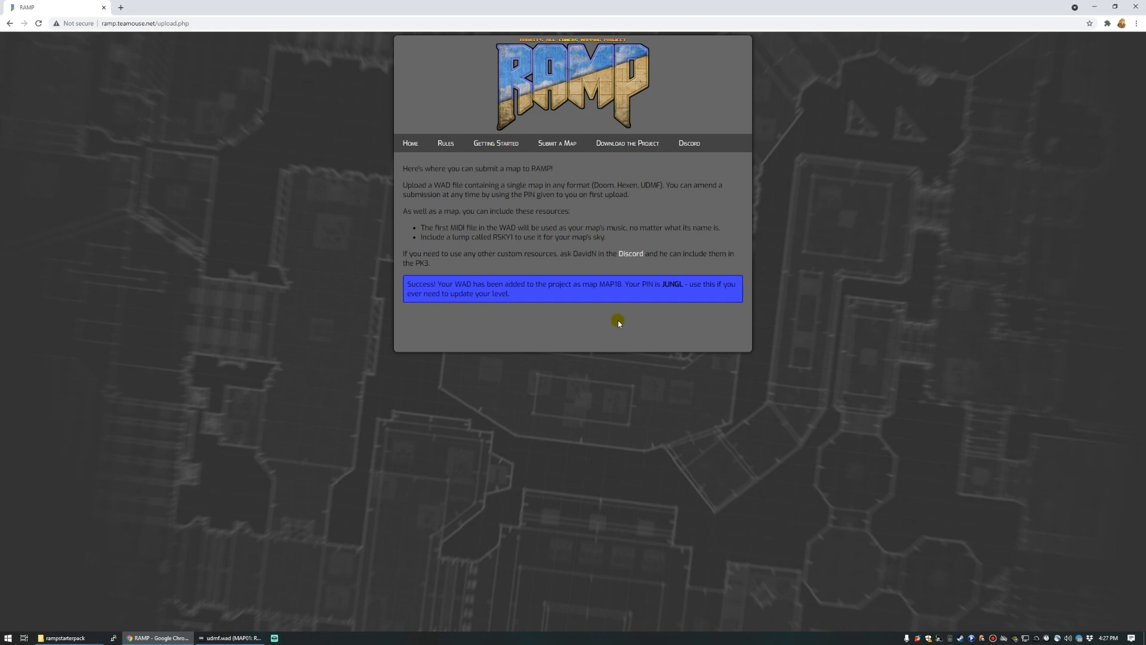
Step: Go to Download the Project and generate the RAMP snapshot PK3 with Tiny Base as map 18
left_click(627, 142)
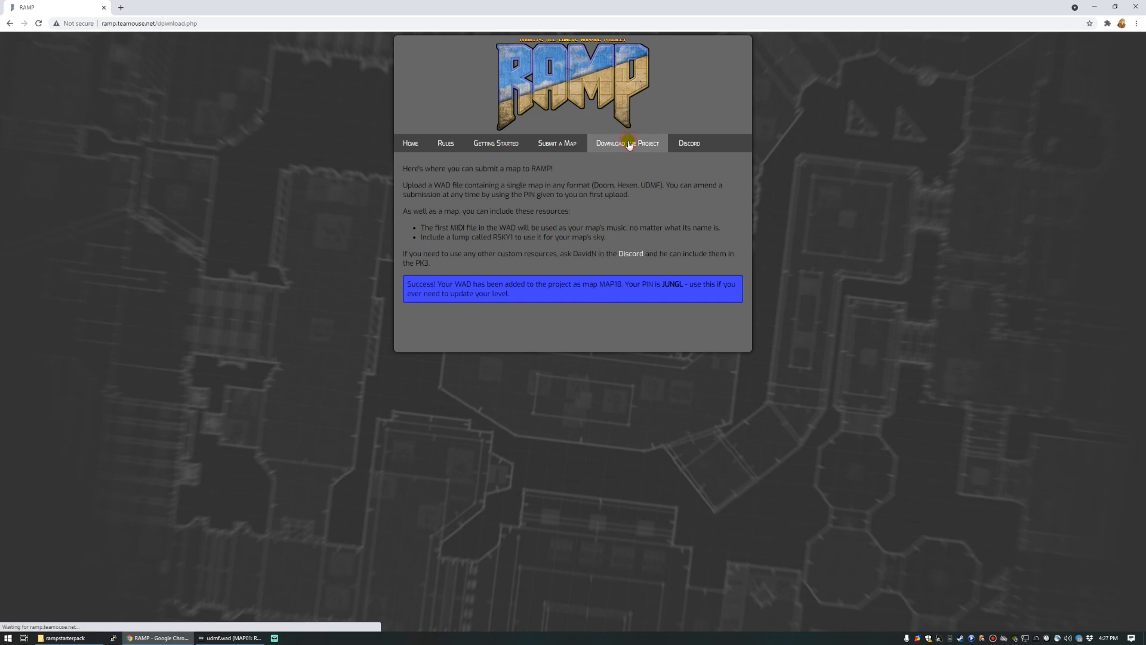
left_click(627, 143)
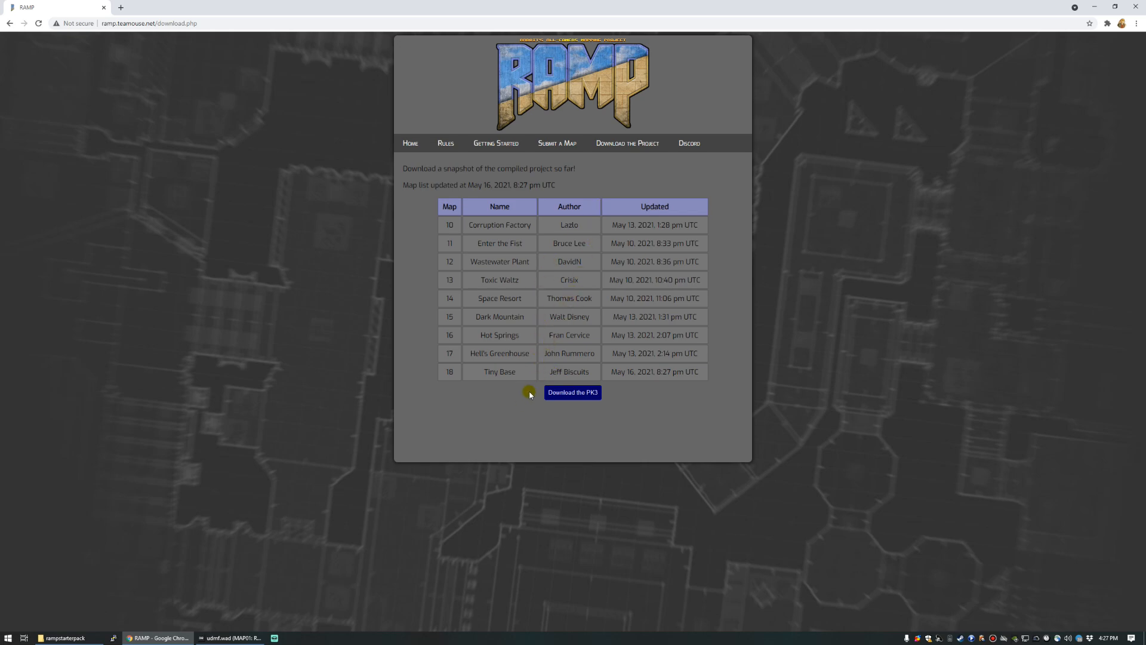
left_click(572, 392)
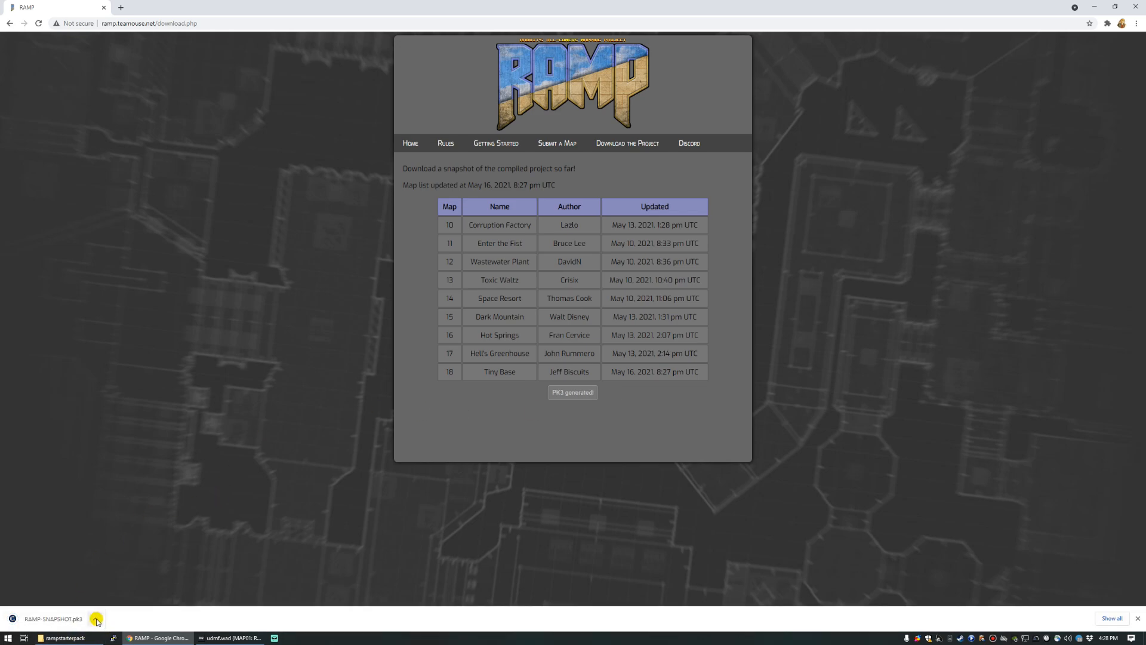
Step: Show the download in its Downloads folder and launch RAMP-SNAPSHOT.pk3
left_click(65, 638)
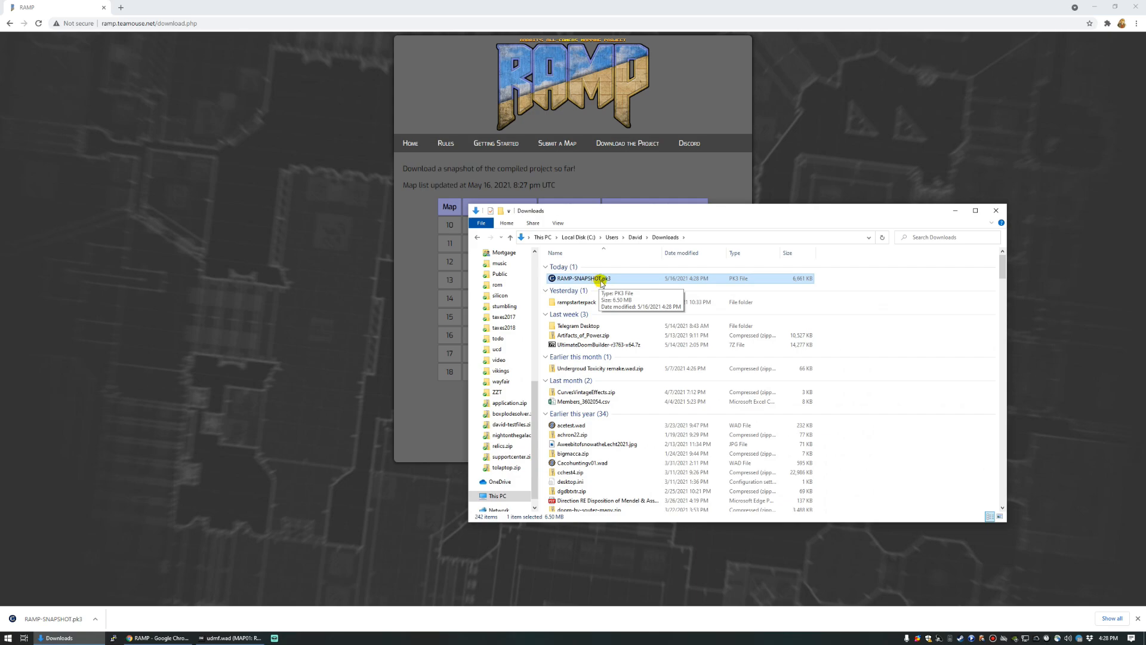
double_click(578, 279)
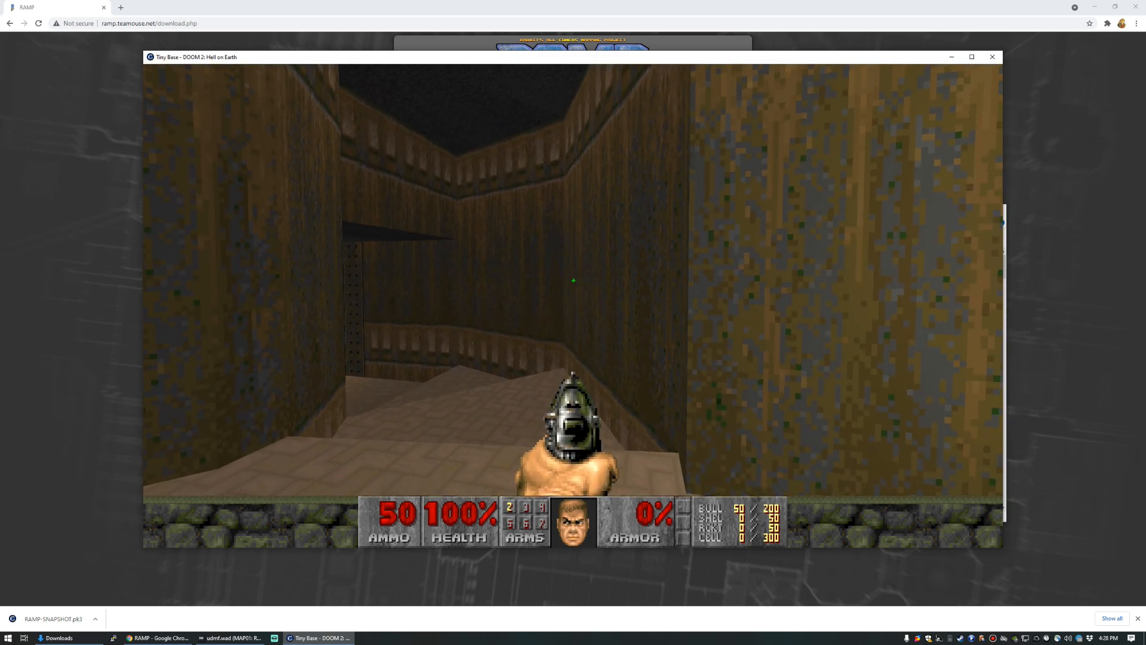
Step: Play through Tiny Base in GZDoom and quit back to the download page
key("Escape")
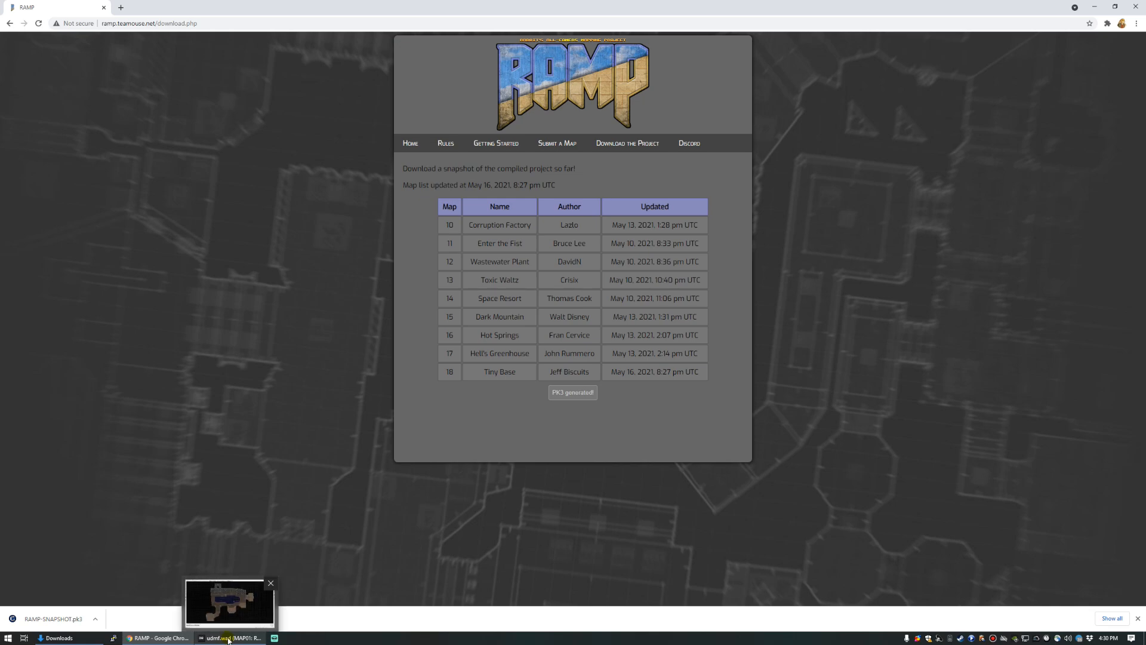
Step: Tweak a wall texture offset in Visual Mode, save udmf.wad, and return to Chrome
left_click(270, 582)
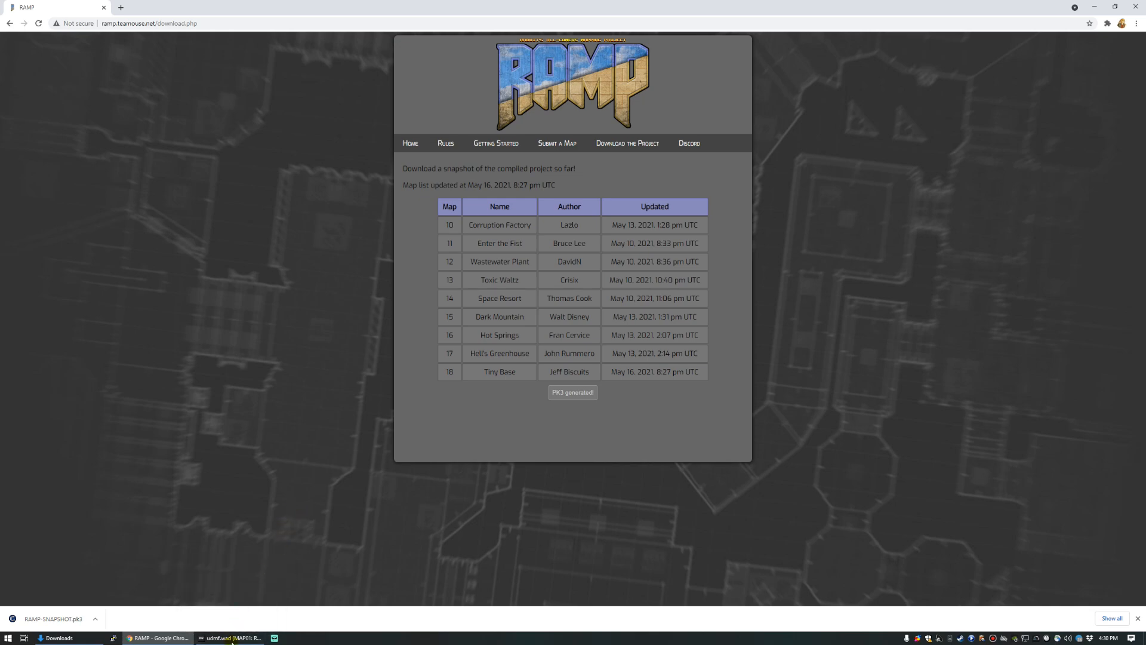
left_click(227, 638)
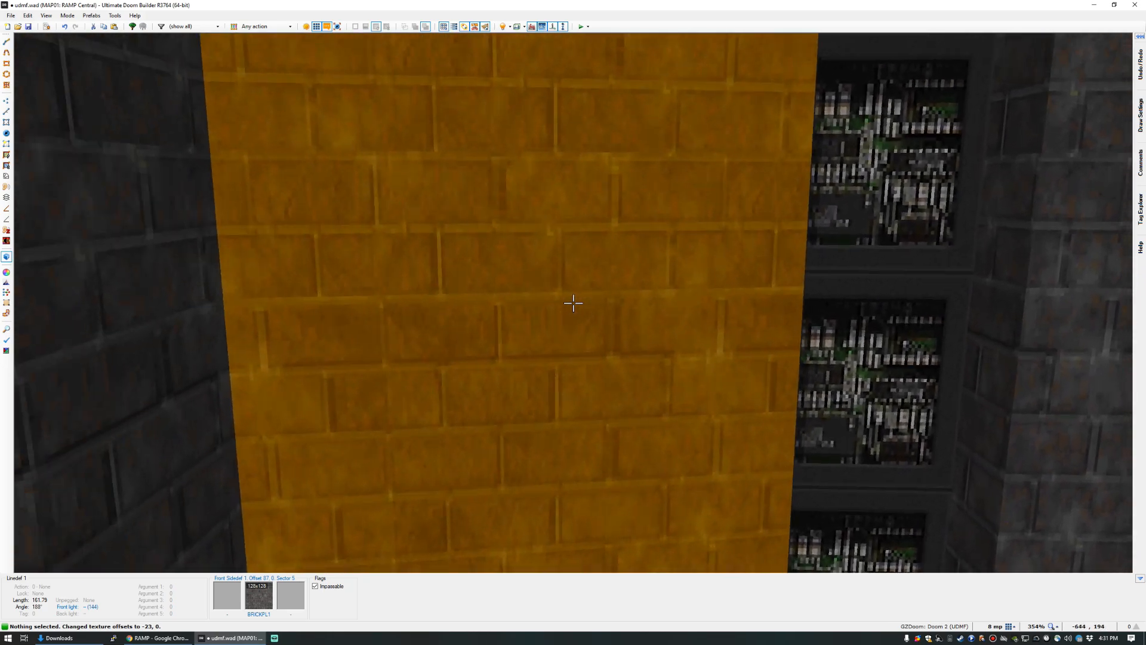
left_click(27, 16)
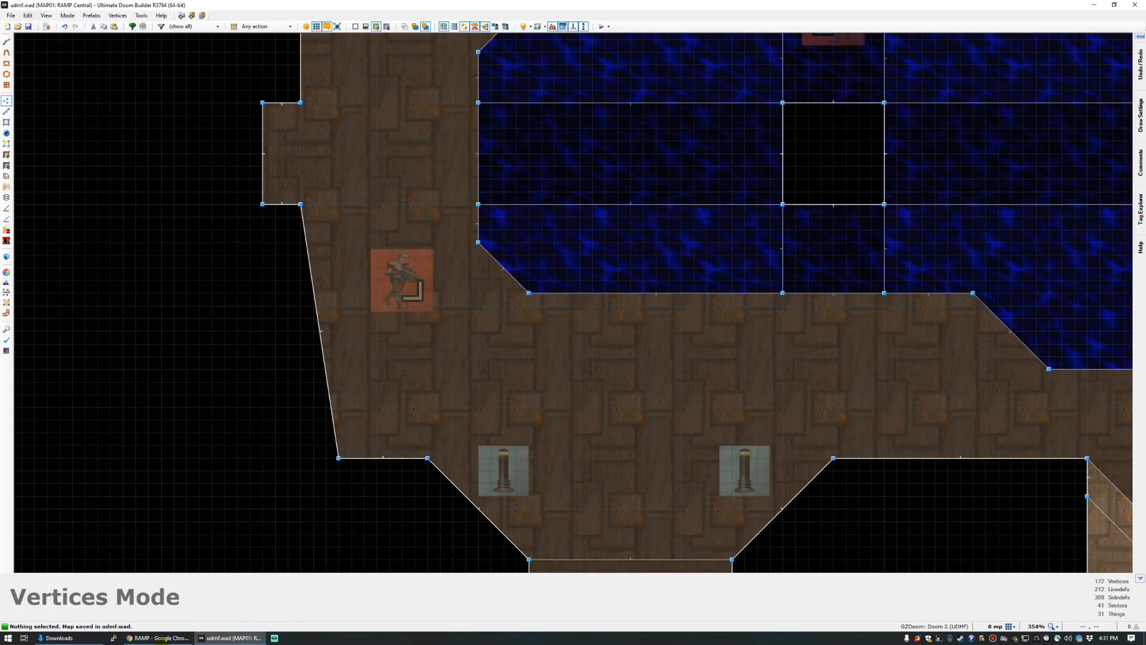
left_click(156, 637)
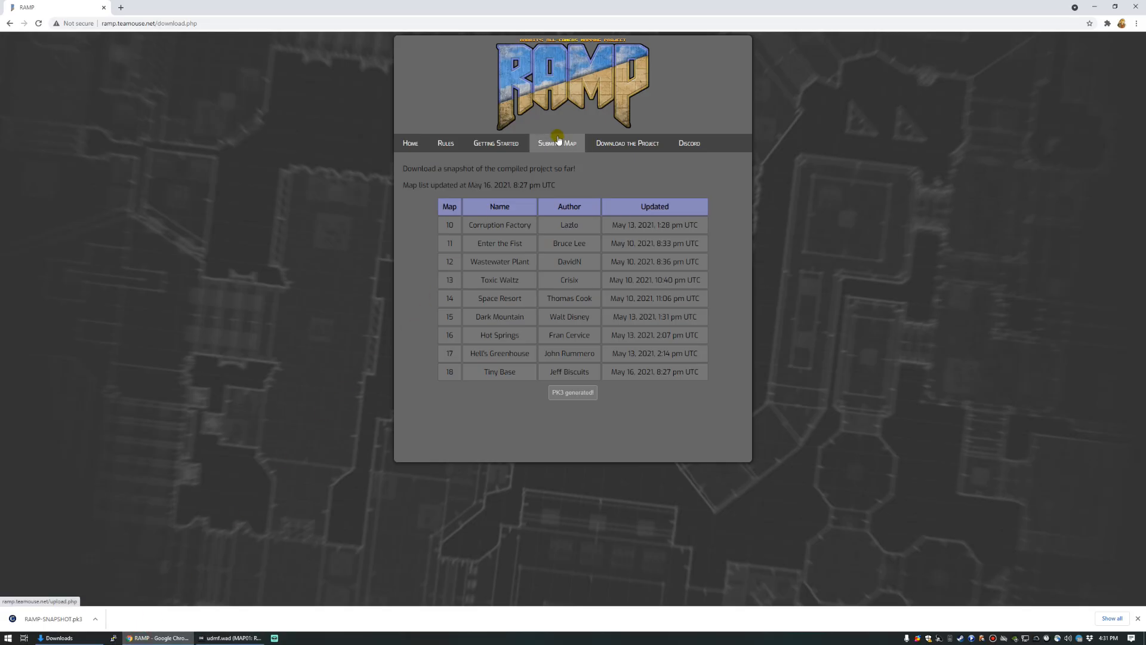
Step: Choose to update an already-added map and enter the PIN 'JUNGL' for Tiny Base
left_click(557, 142)
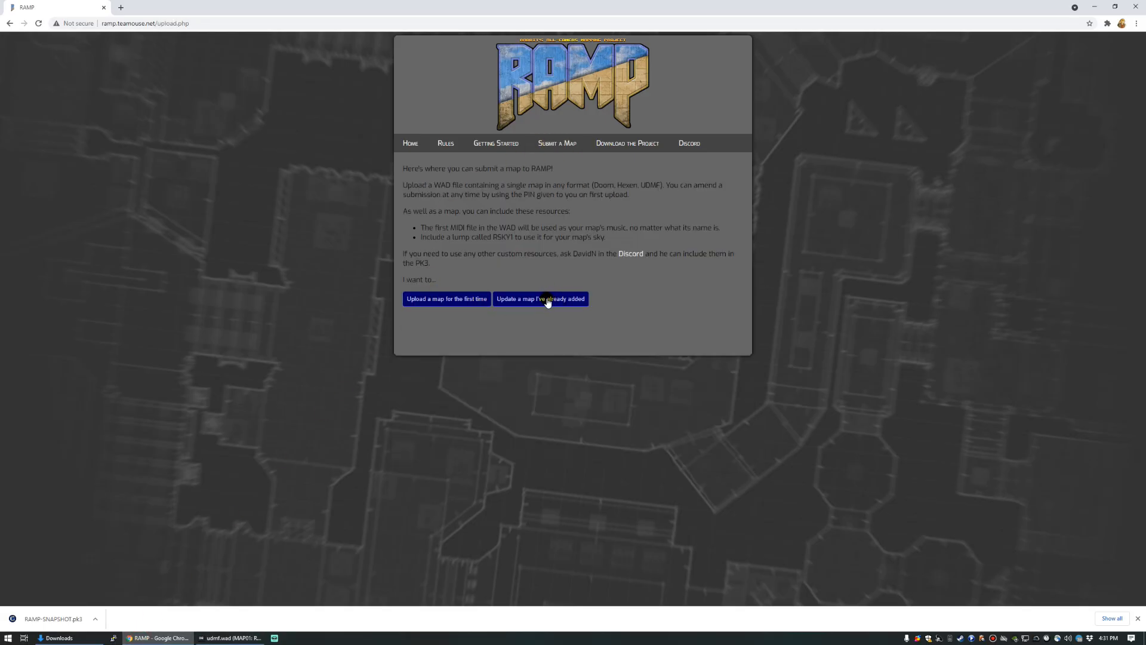
left_click(540, 298)
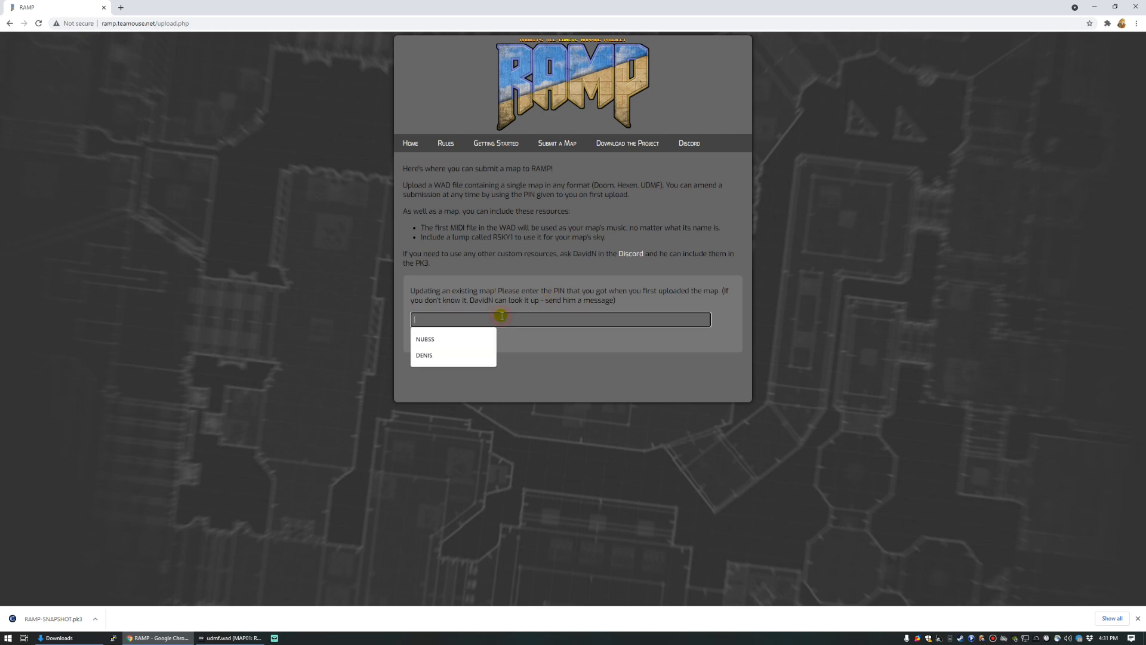
type("JUNGL")
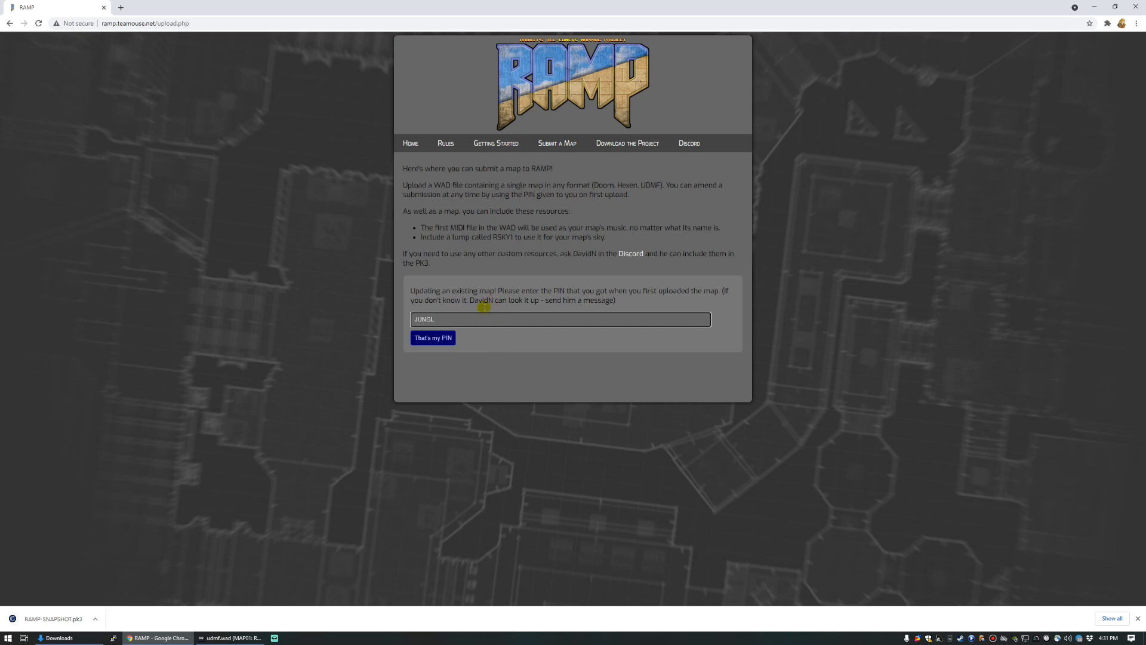
left_click(433, 337)
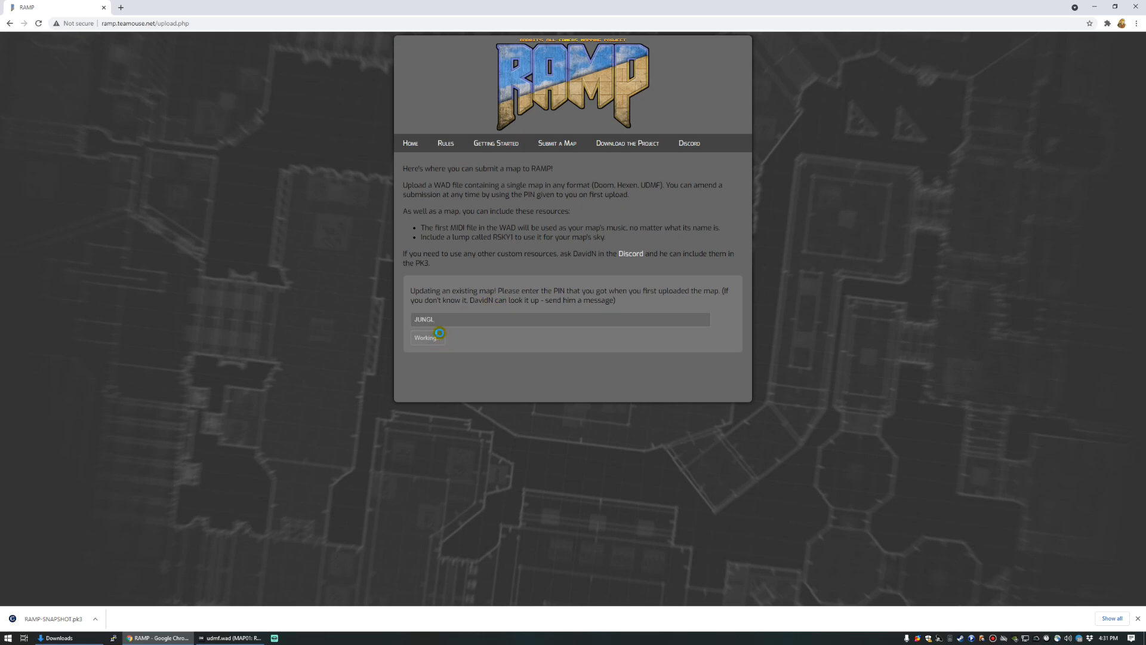
left_click(427, 337)
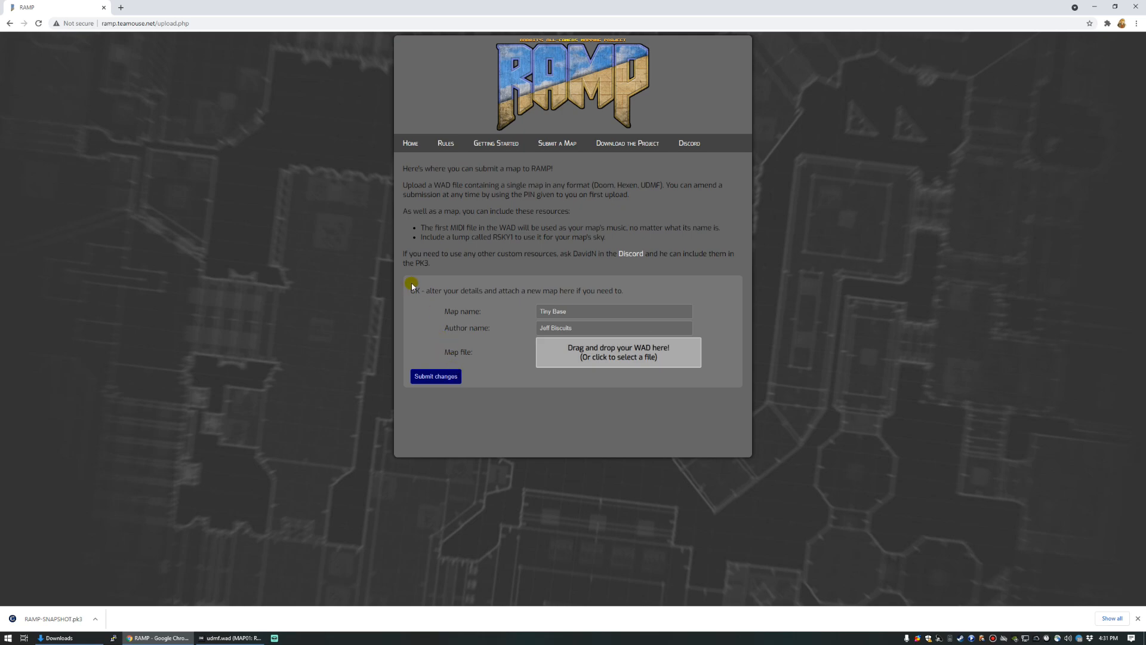
Step: Drag udmf.wad from the rampstarterpack folder onto the drop area and submit the changes
left_click(614, 311)
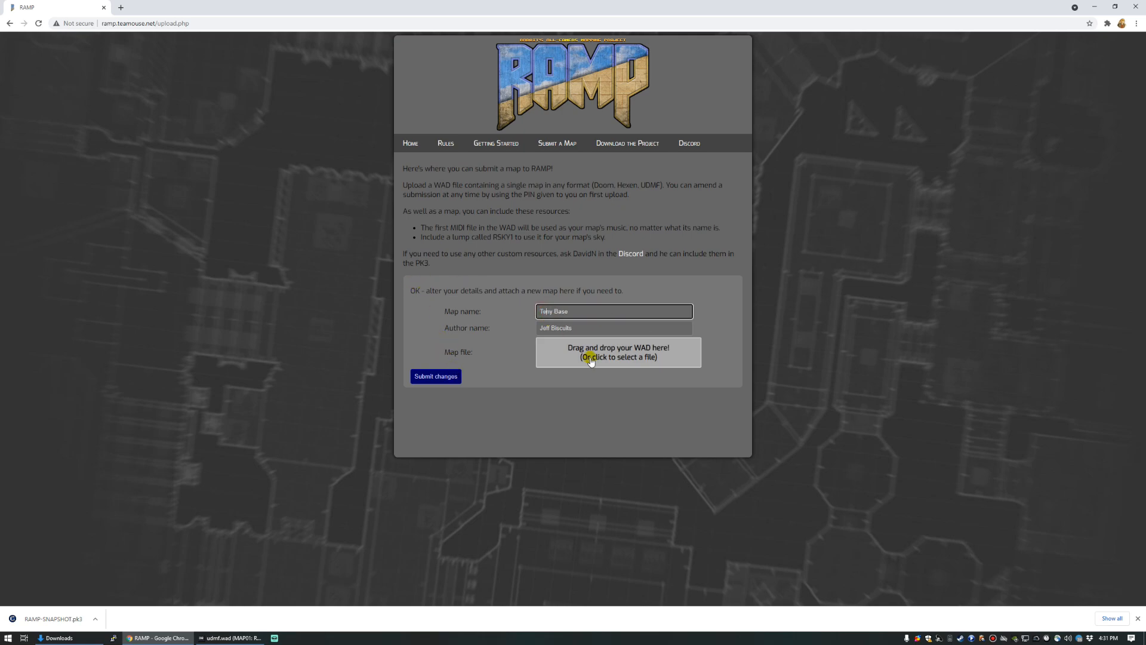
left_click(618, 352)
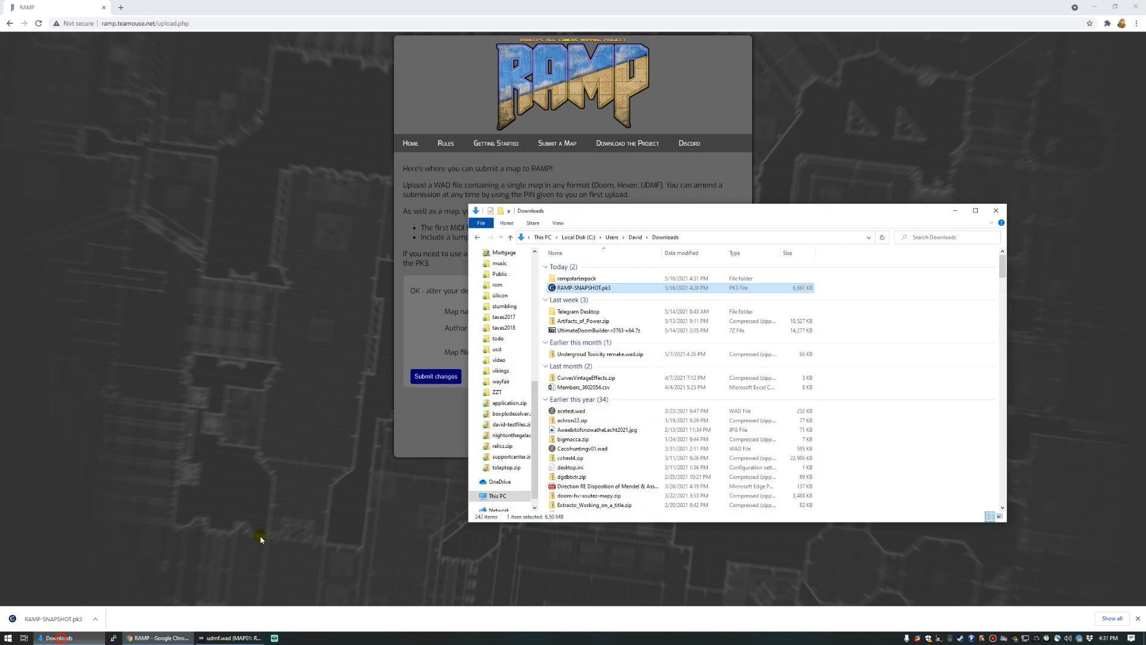
double_click(577, 278)
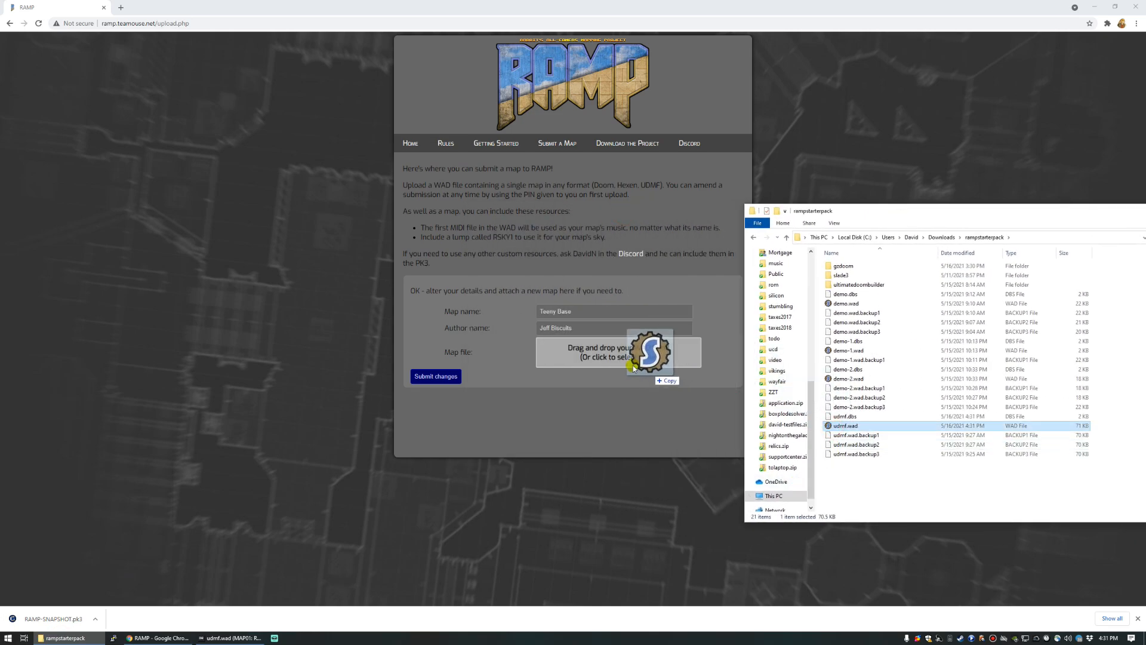
left_click_drag(845, 425, 619, 351)
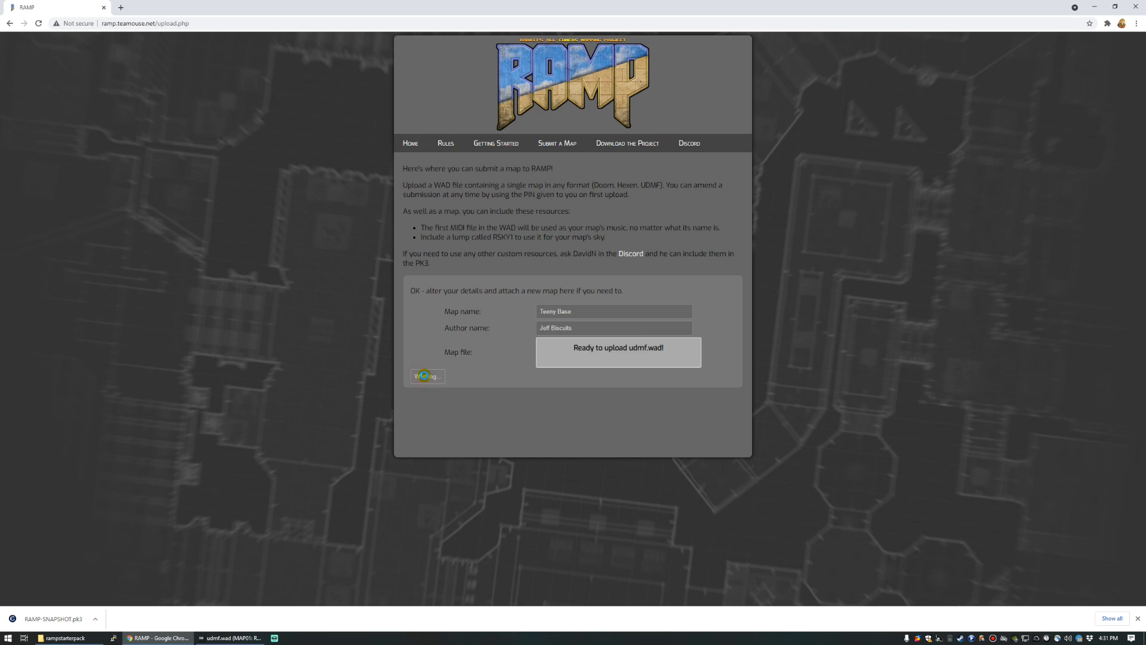
left_click(428, 377)
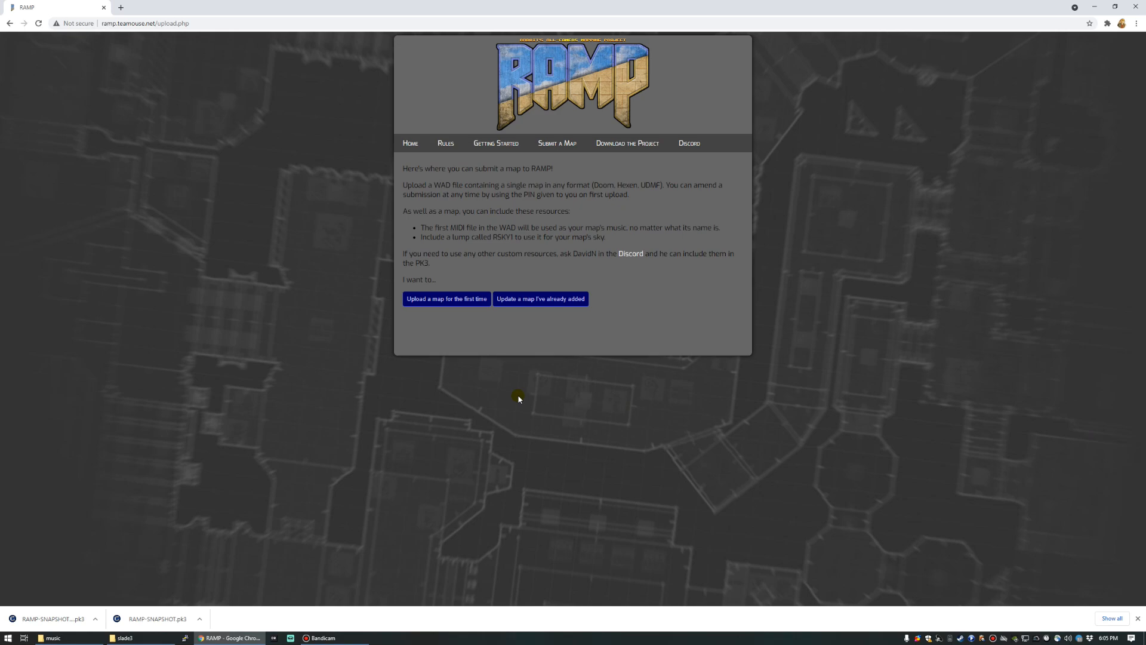
mouse_move(509, 410)
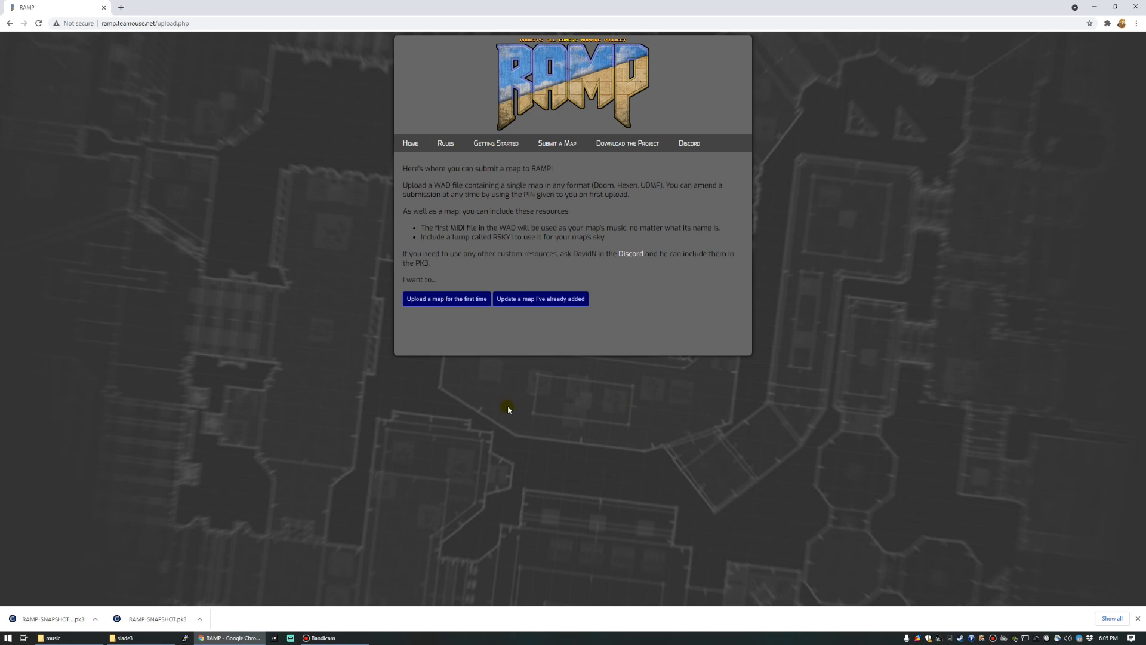
mouse_move(179, 526)
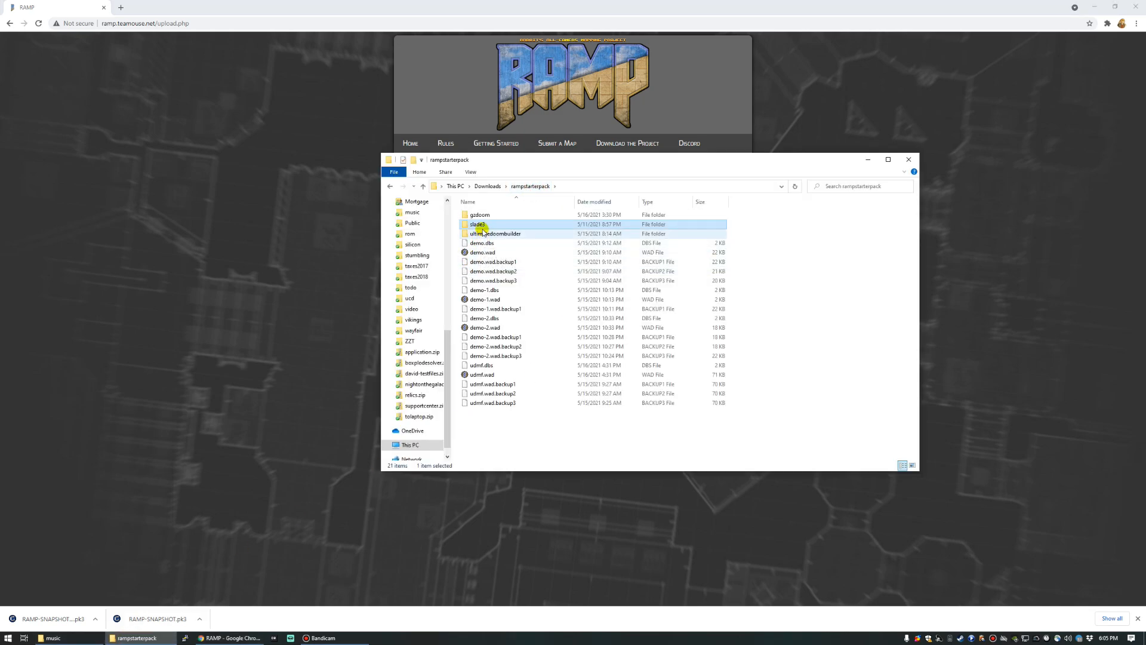
Step: Start SLADE.exe from the slade3 folder of the starter pack
double_click(478, 224)
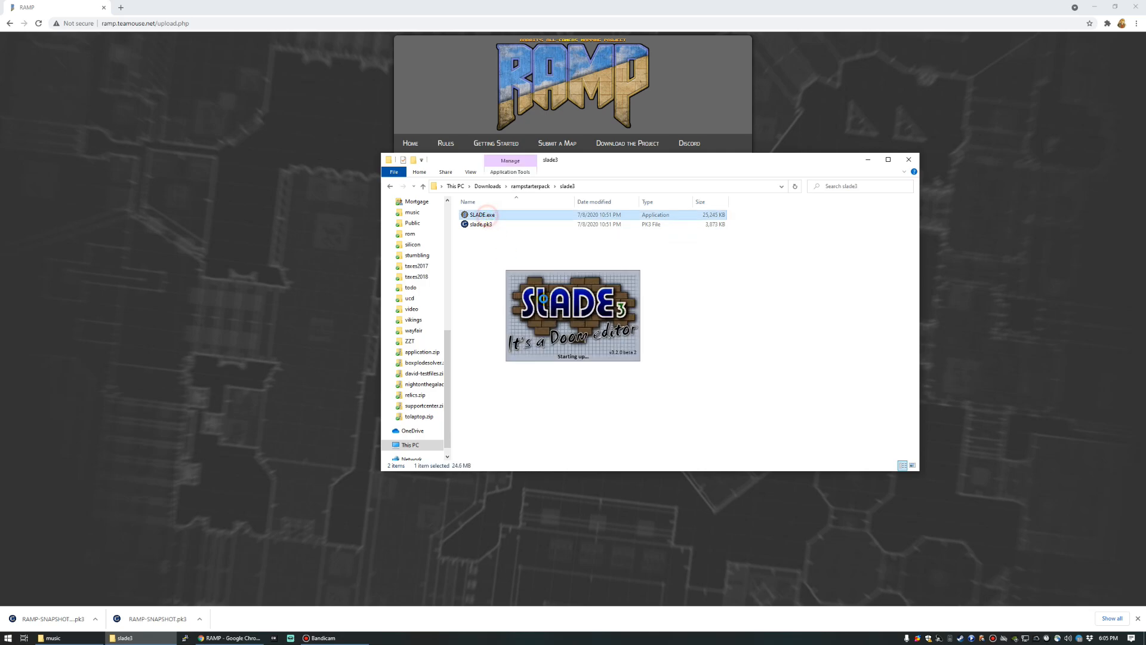
double_click(480, 214)
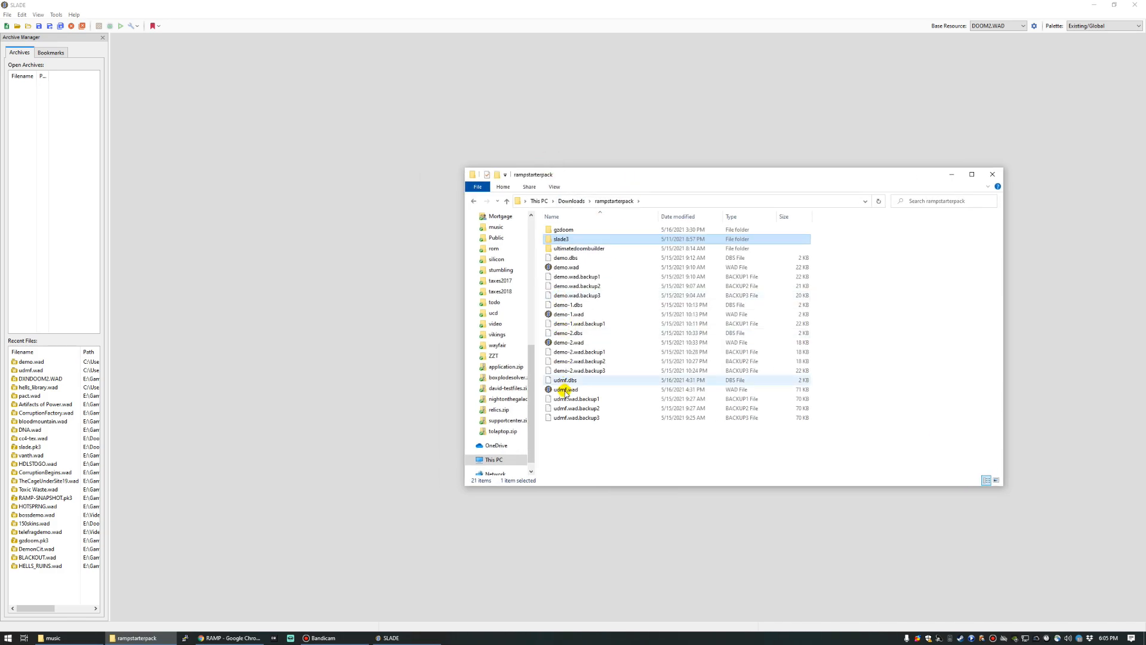
Step: Drag udmf.wad into SLADE to list its MAP01 lumps and bring up the music folder
left_click_drag(565, 389, 333, 241)
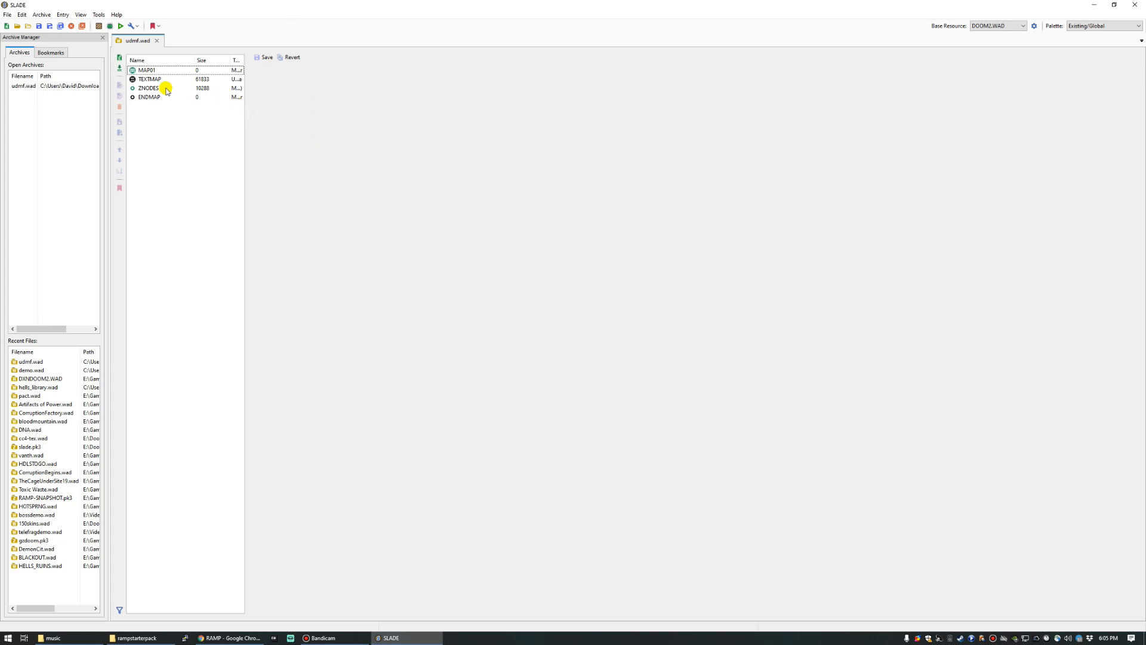
mouse_move(154, 97)
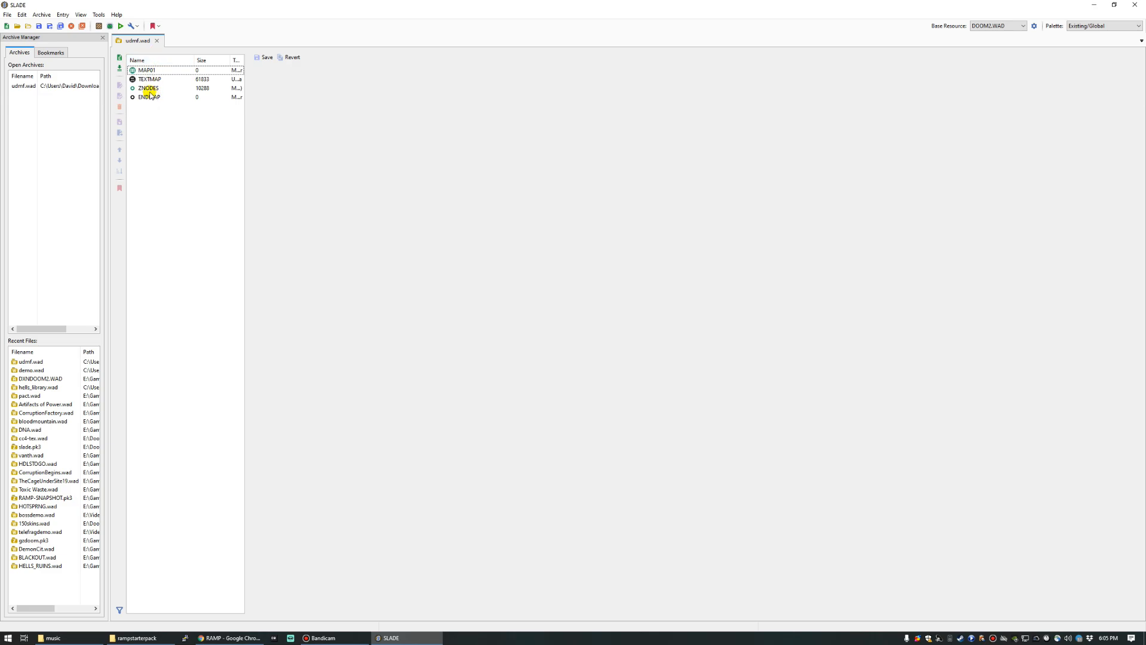
left_click(150, 79)
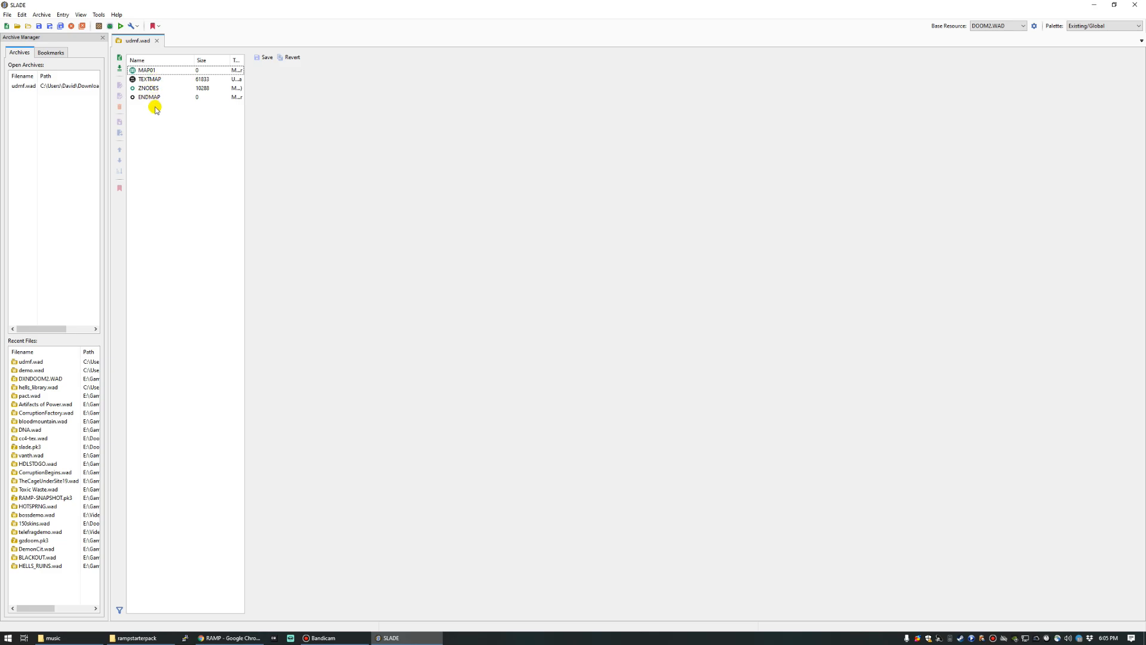
mouse_move(159, 102)
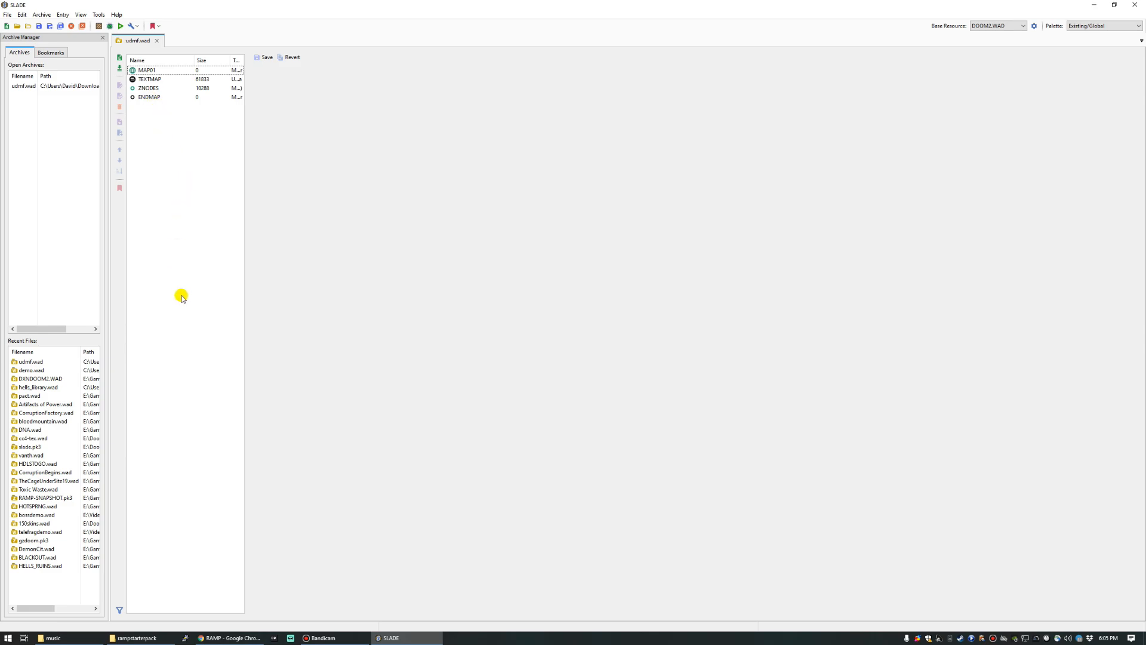
mouse_move(161, 465)
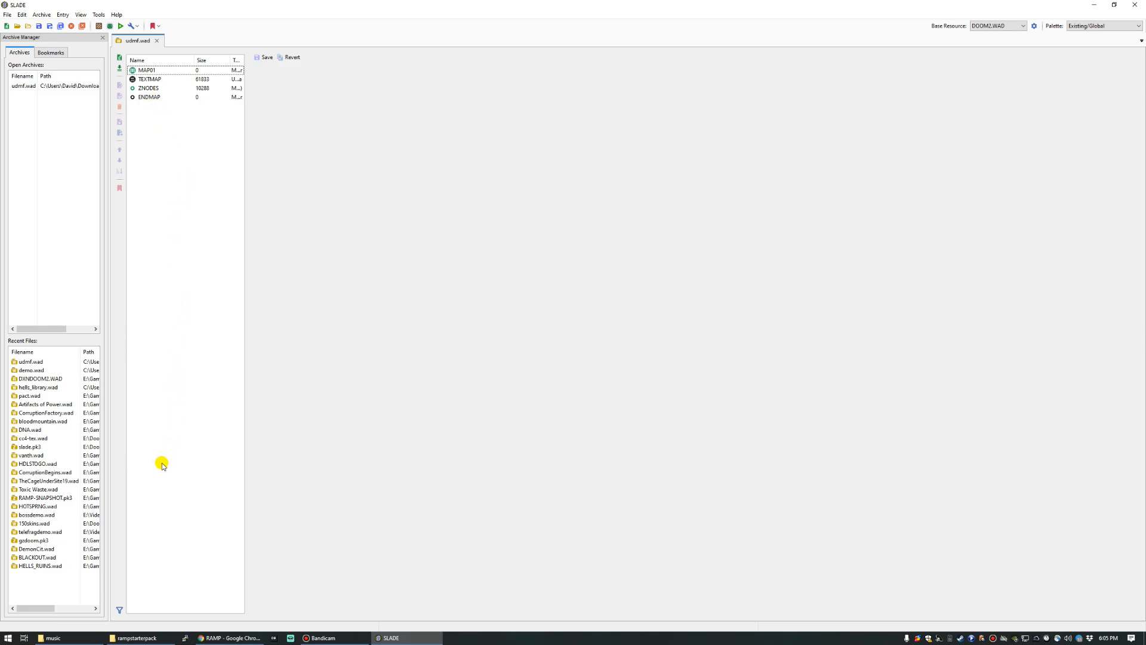
mouse_move(155, 512)
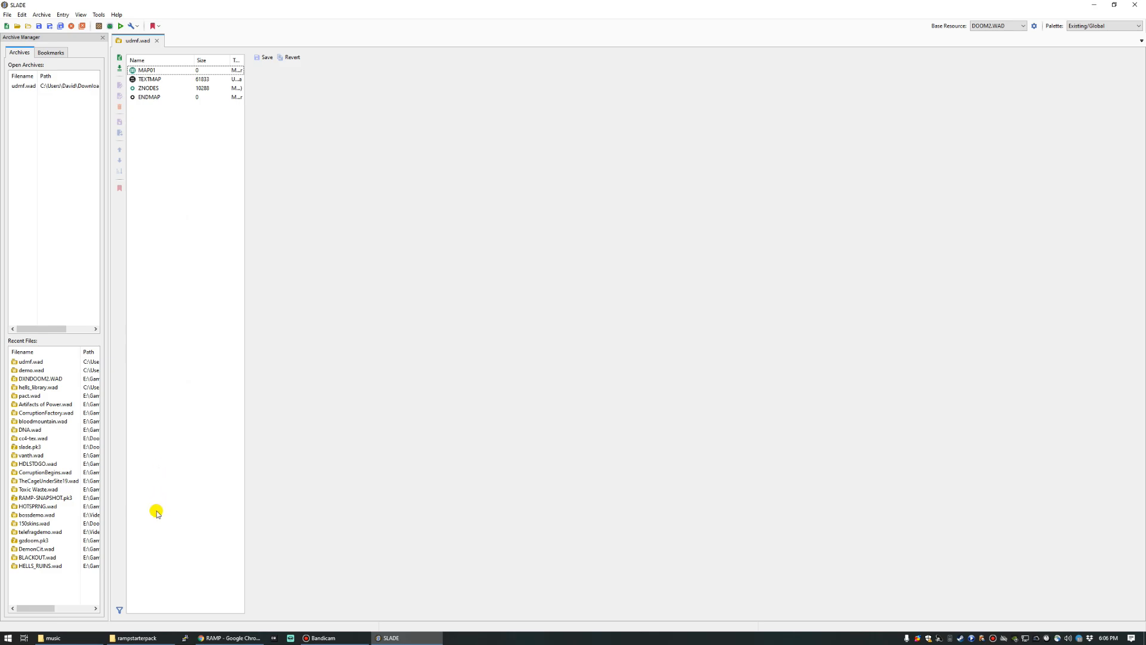
mouse_move(164, 500)
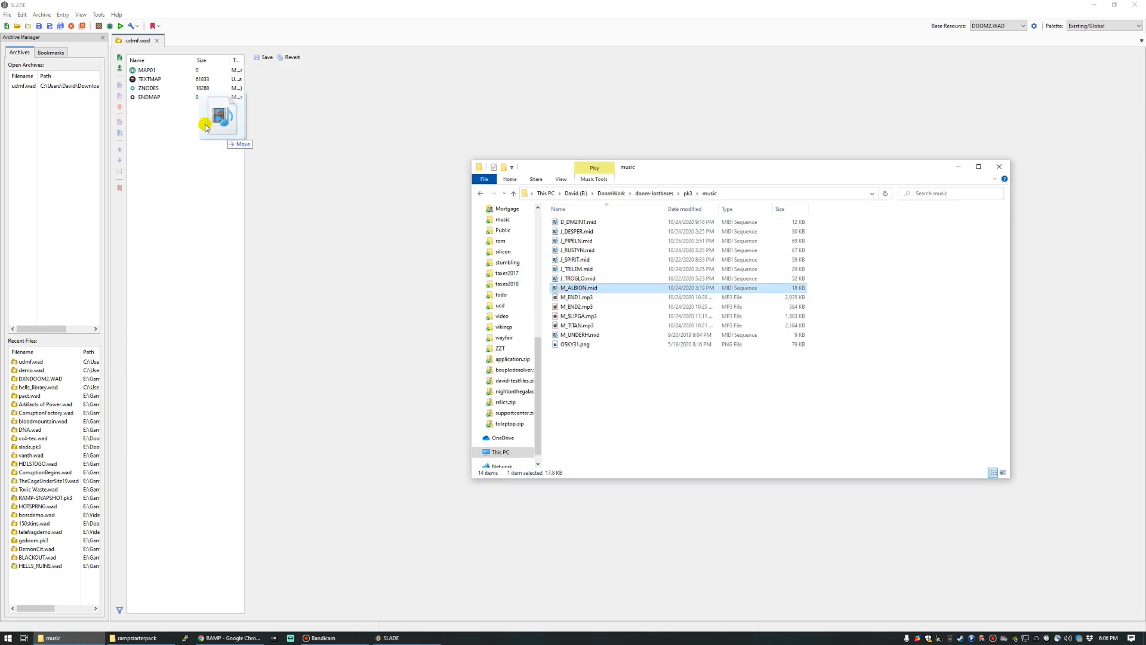
Step: Add the M_ALBION MIDI to udmf.wad renamed D_RUNNIN, then bring up the starter pack folder
left_click_drag(578, 288, 204, 117)
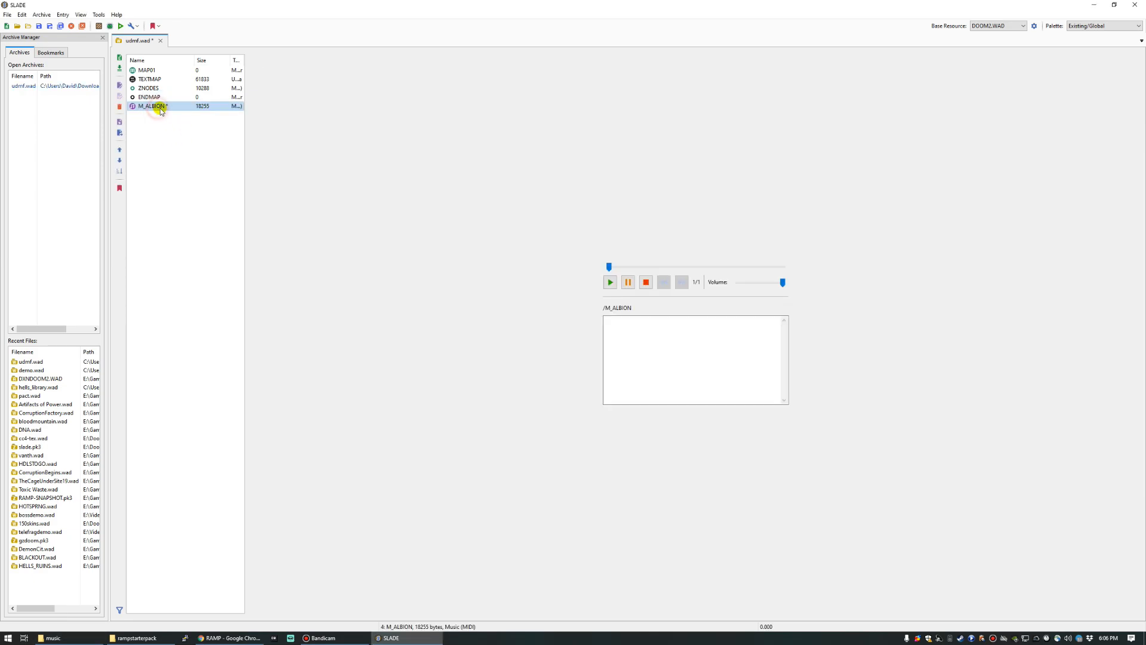
right_click(152, 106)
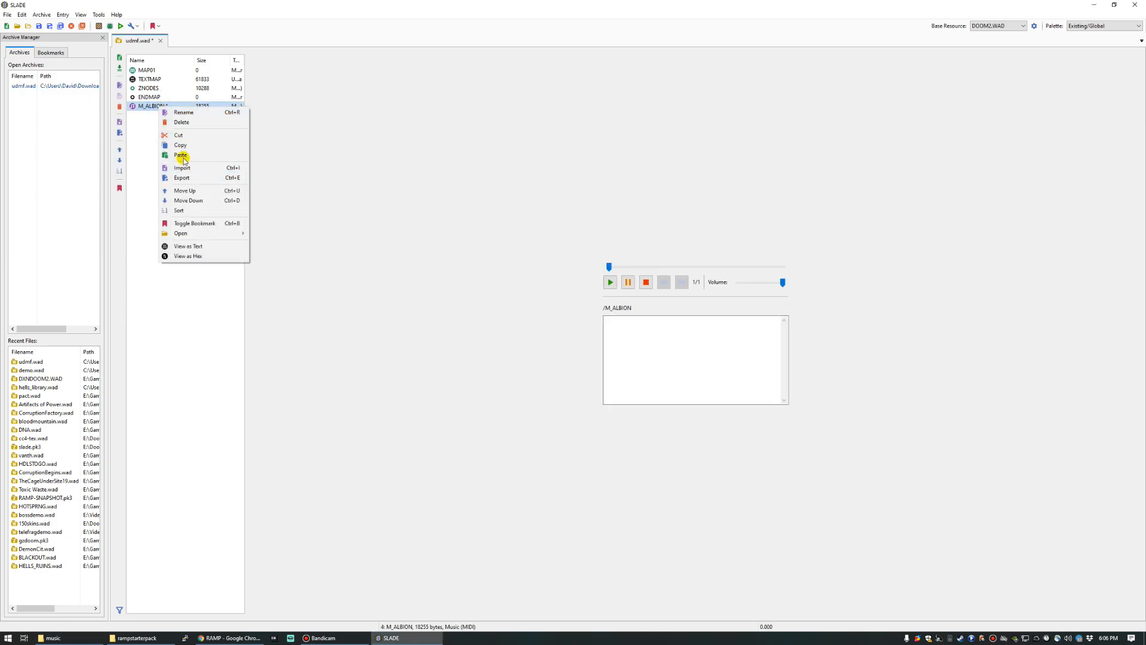
left_click(184, 113)
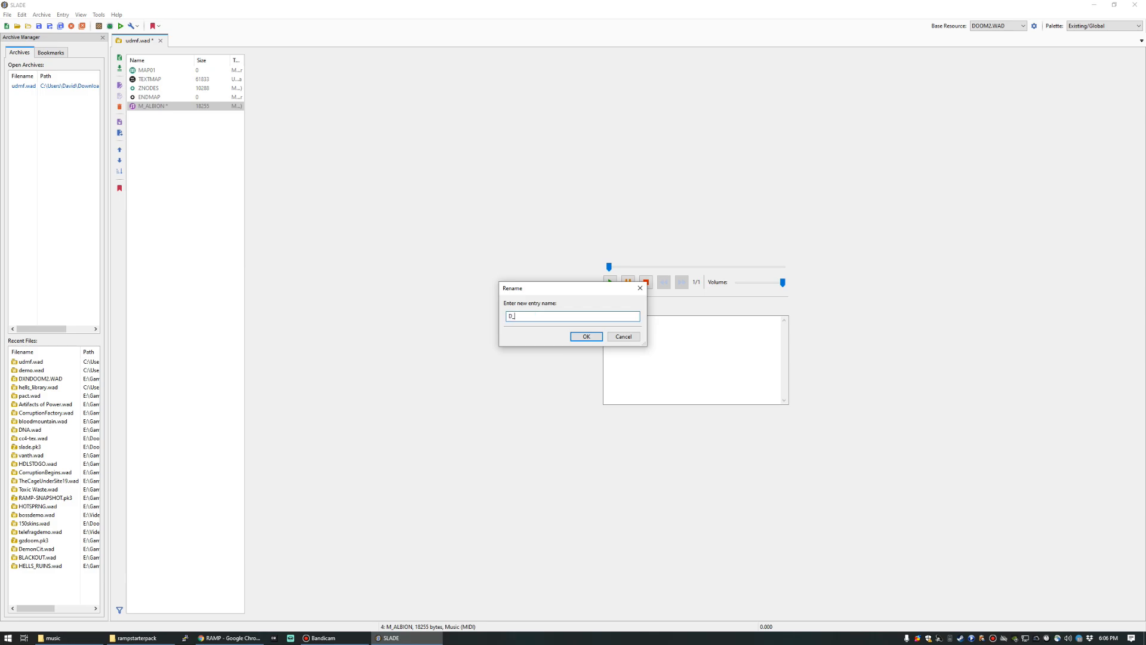
left_click(585, 337)
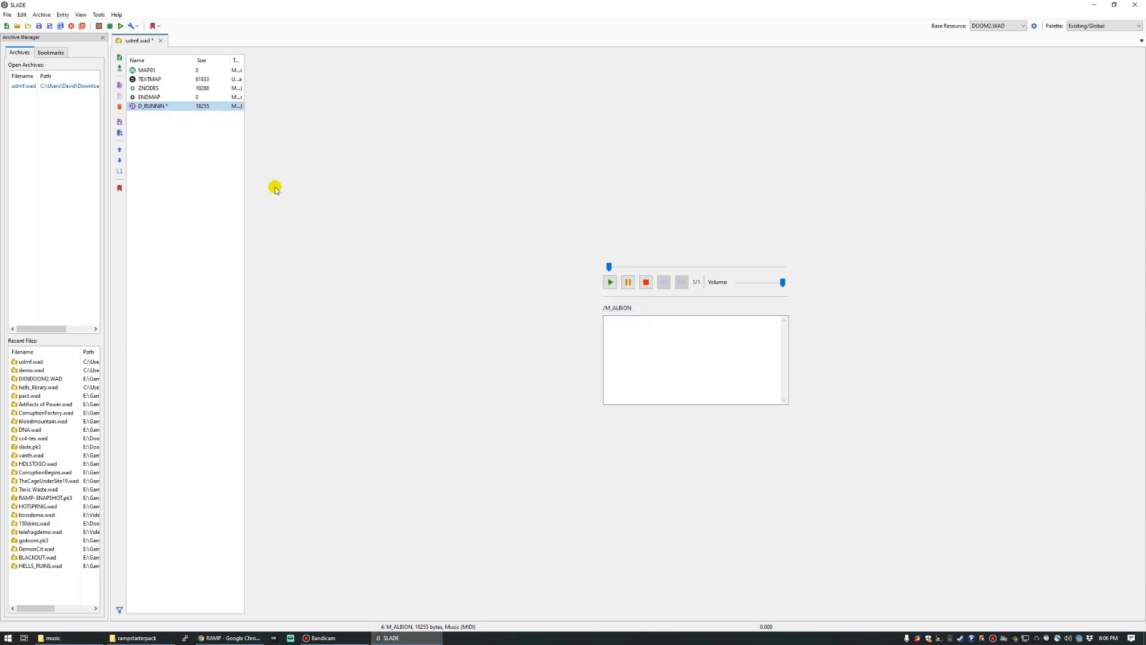
mouse_move(188, 160)
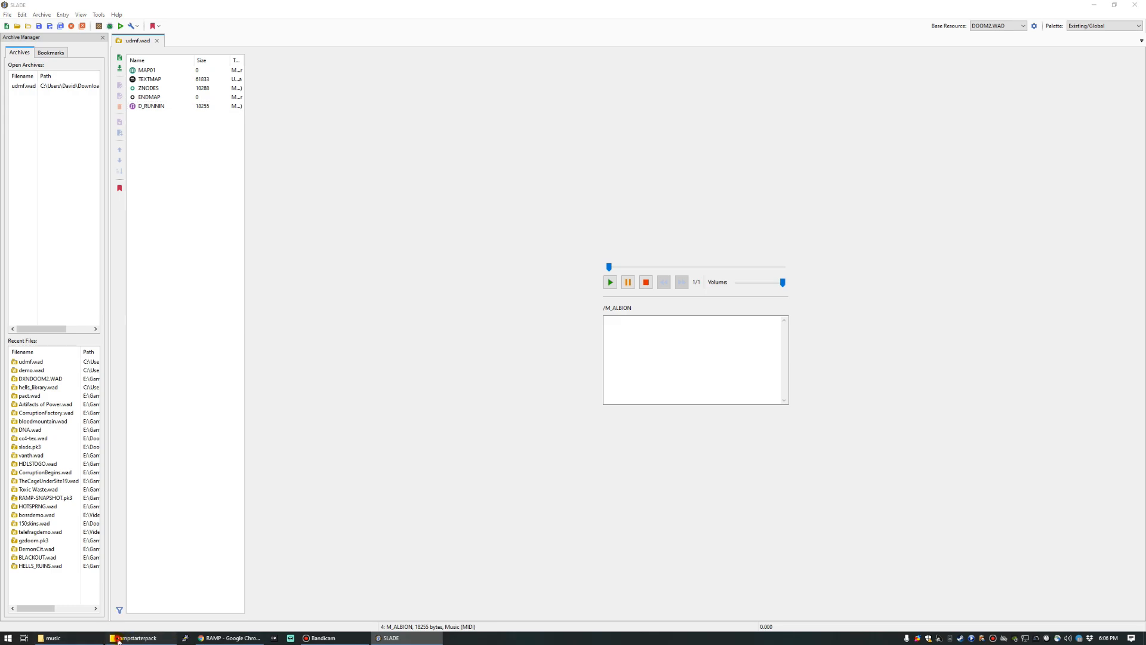
left_click(135, 638)
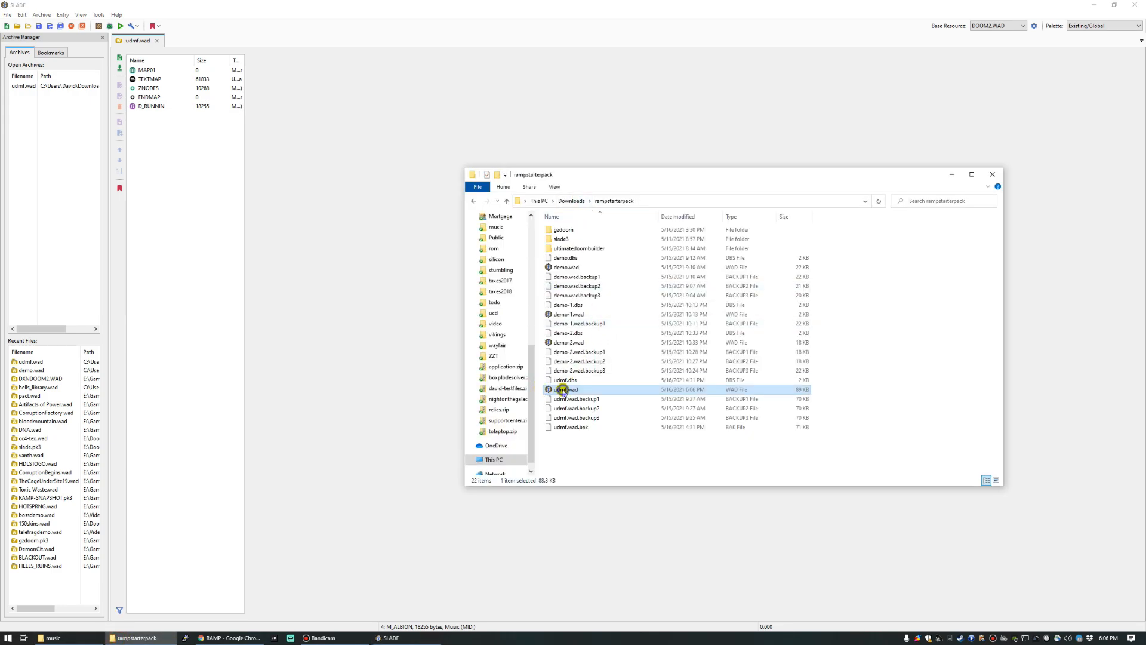
Step: Launch udmf.wad in GZDoom to hear the D_RUNNIN music, then quit the game
double_click(566, 390)
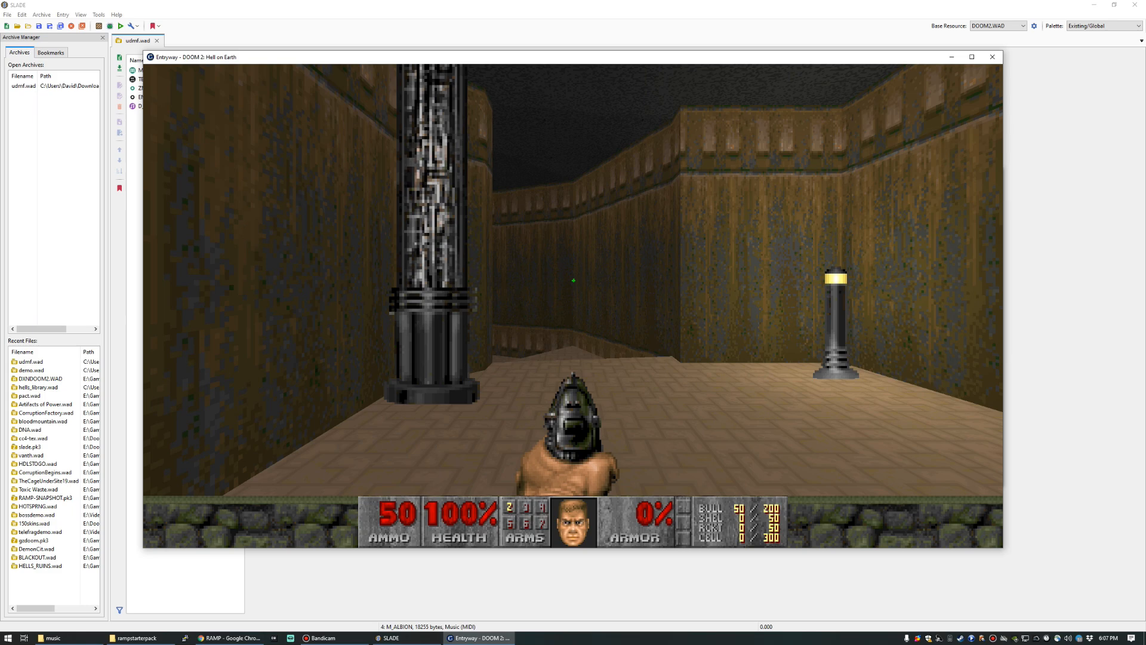
key("Escape")
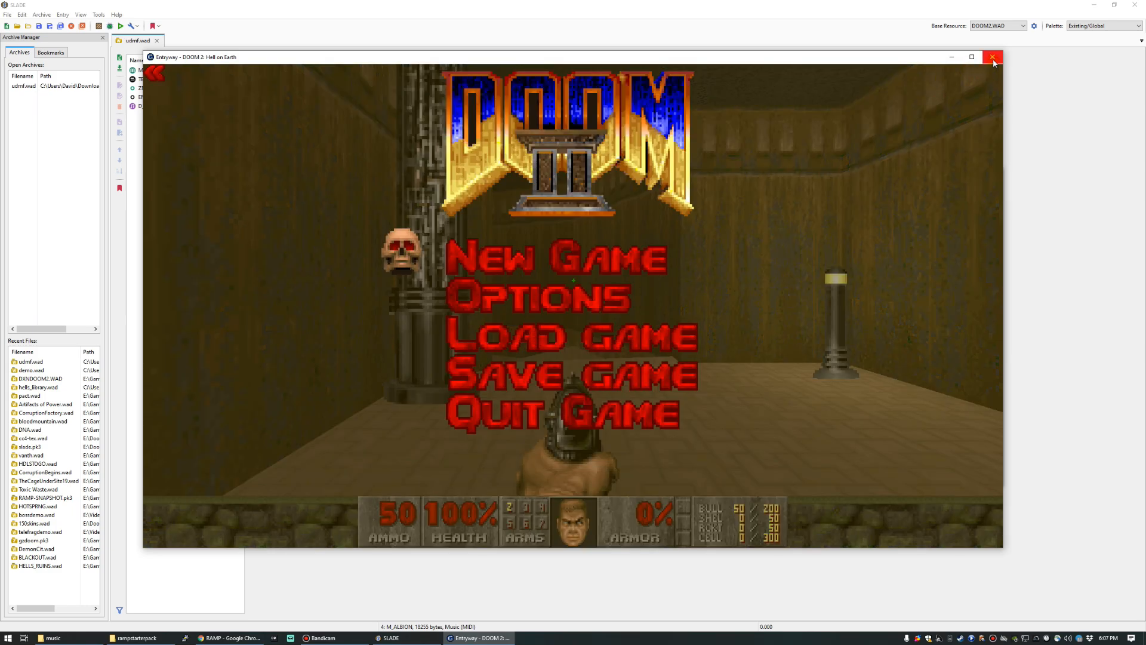
left_click(993, 57)
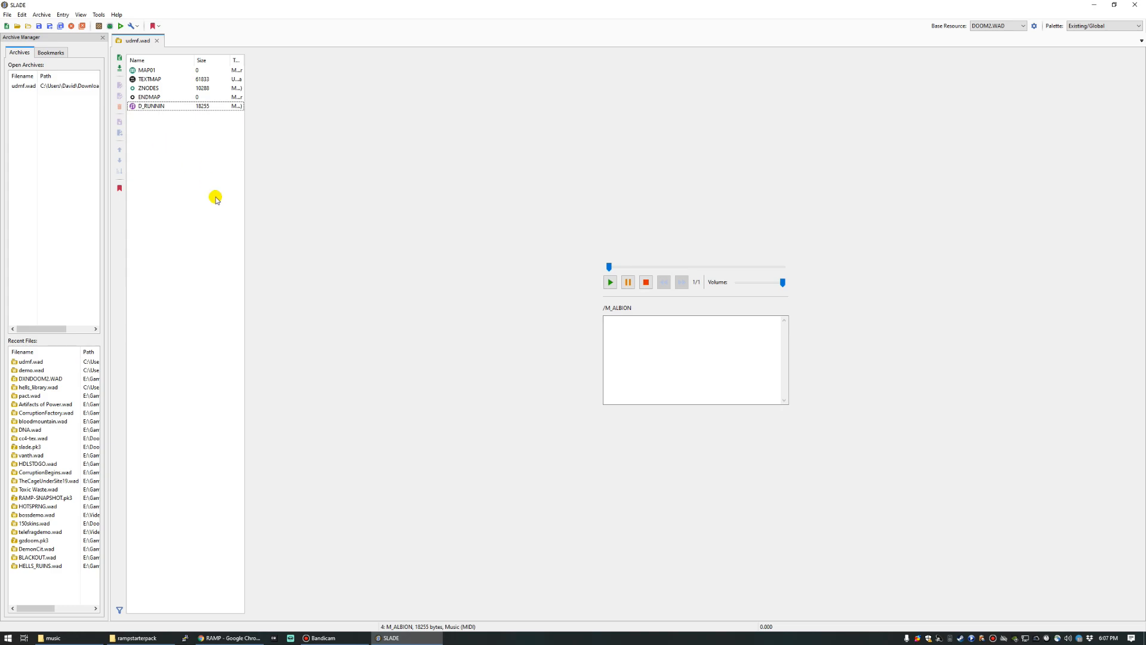
mouse_move(95, 639)
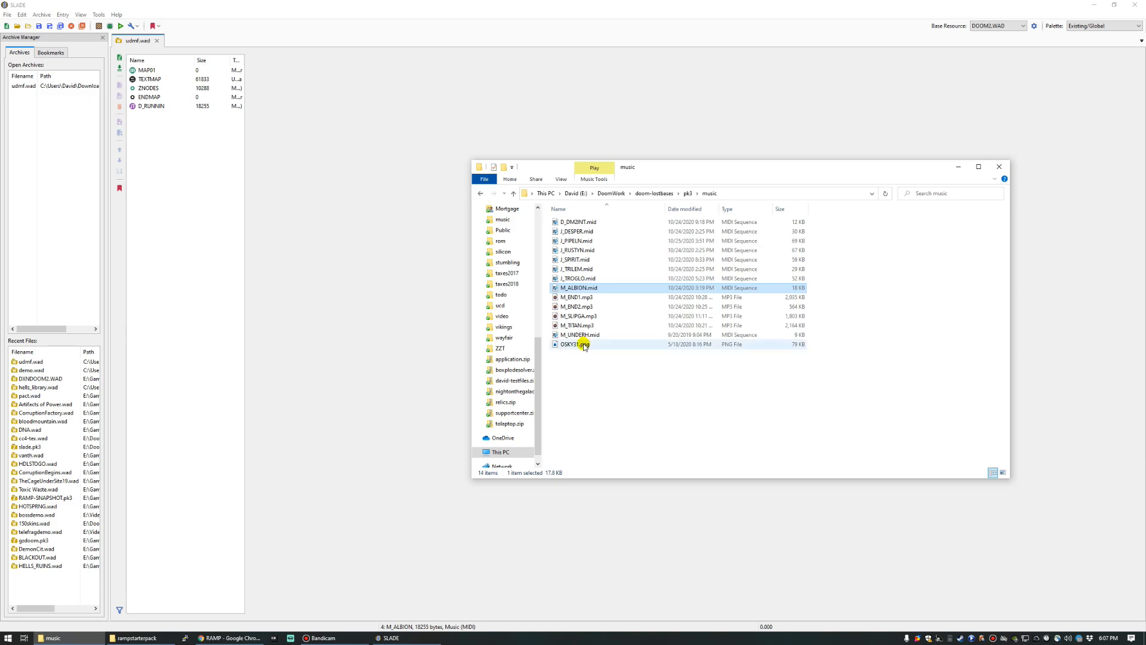
Step: Add the DSKY31 sky PNG to udmf.wad and rename the entry to RSKY1
double_click(575, 344)
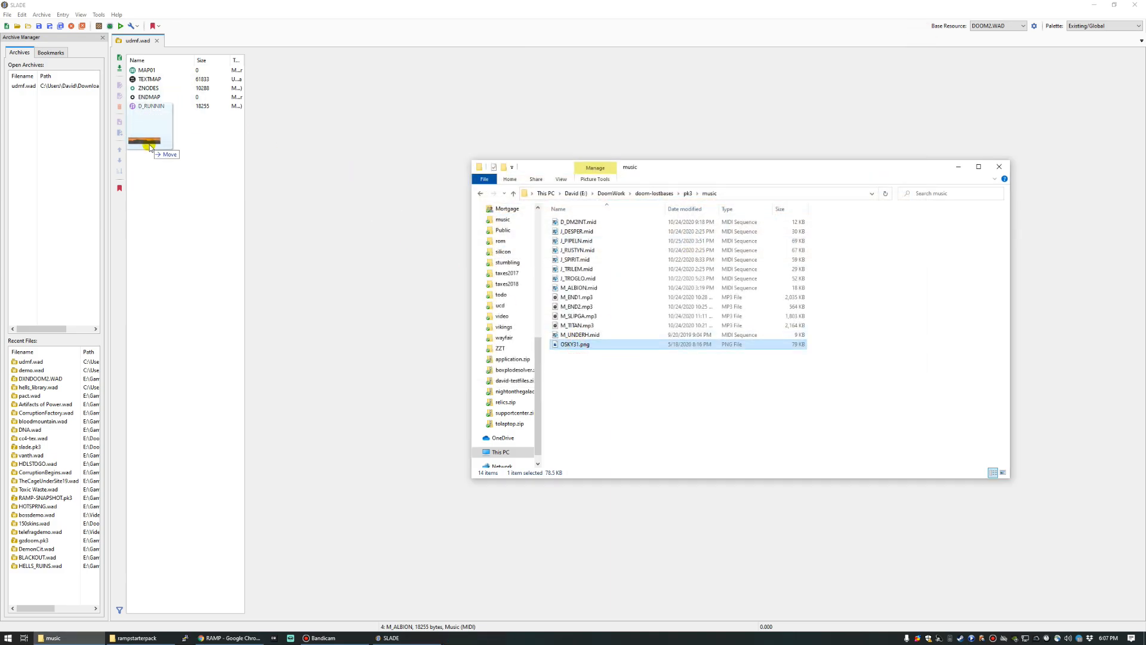
right_click(146, 115)
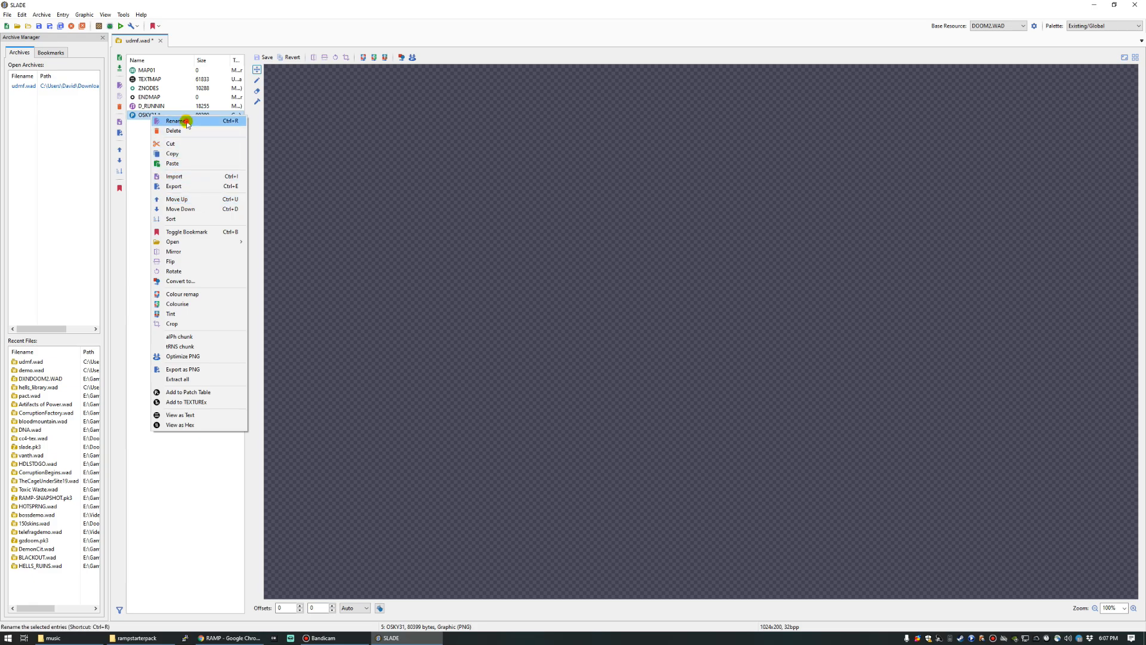
left_click(175, 121)
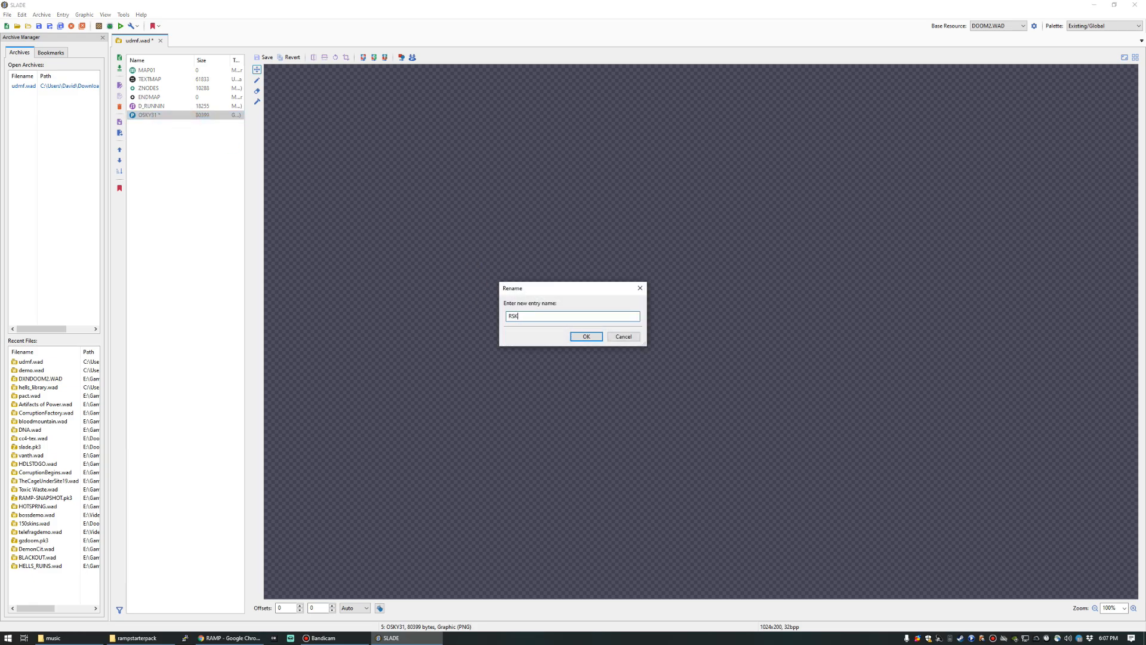
left_click(586, 336)
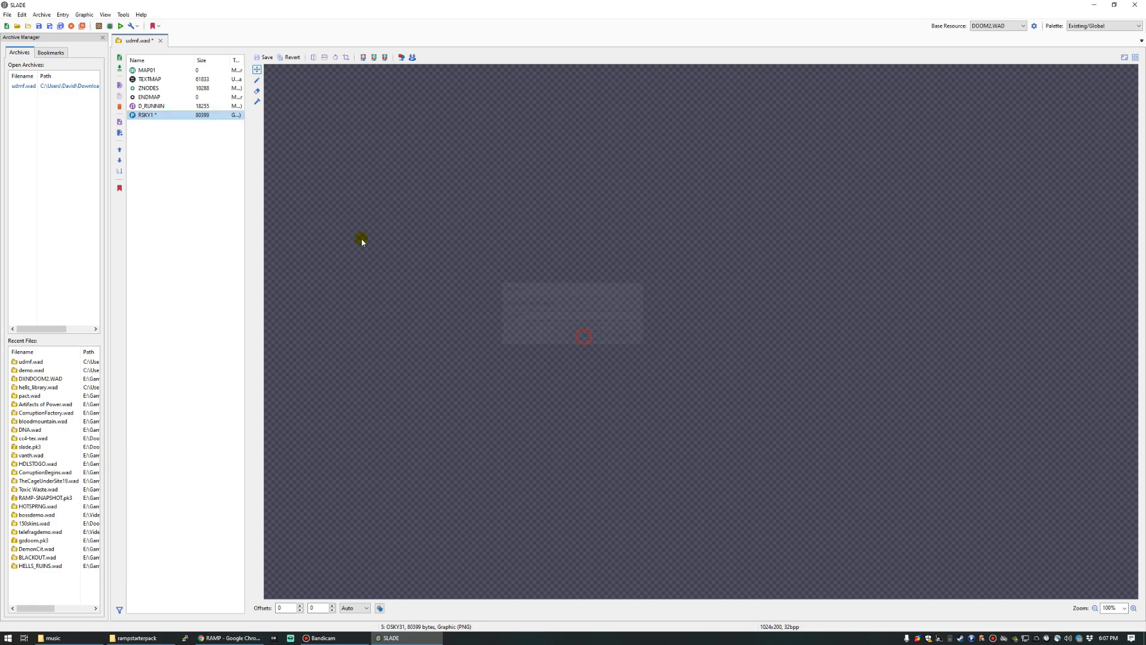
Step: Save the udmf.wad archive with the new RSKY1 entry
left_click(7, 14)
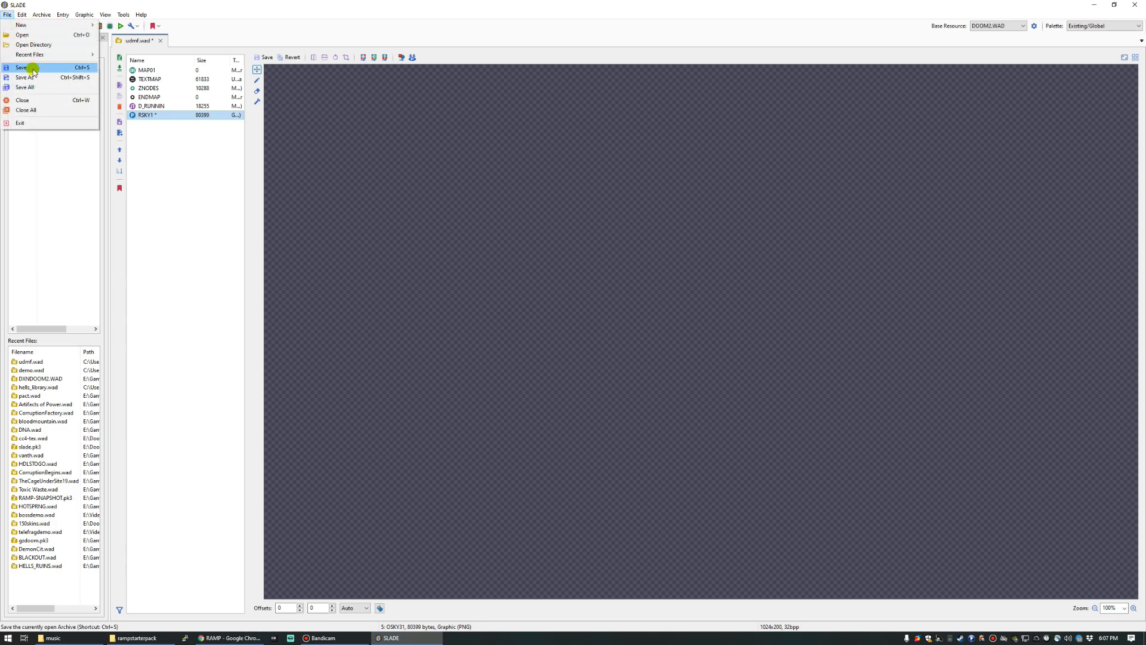
left_click(21, 67)
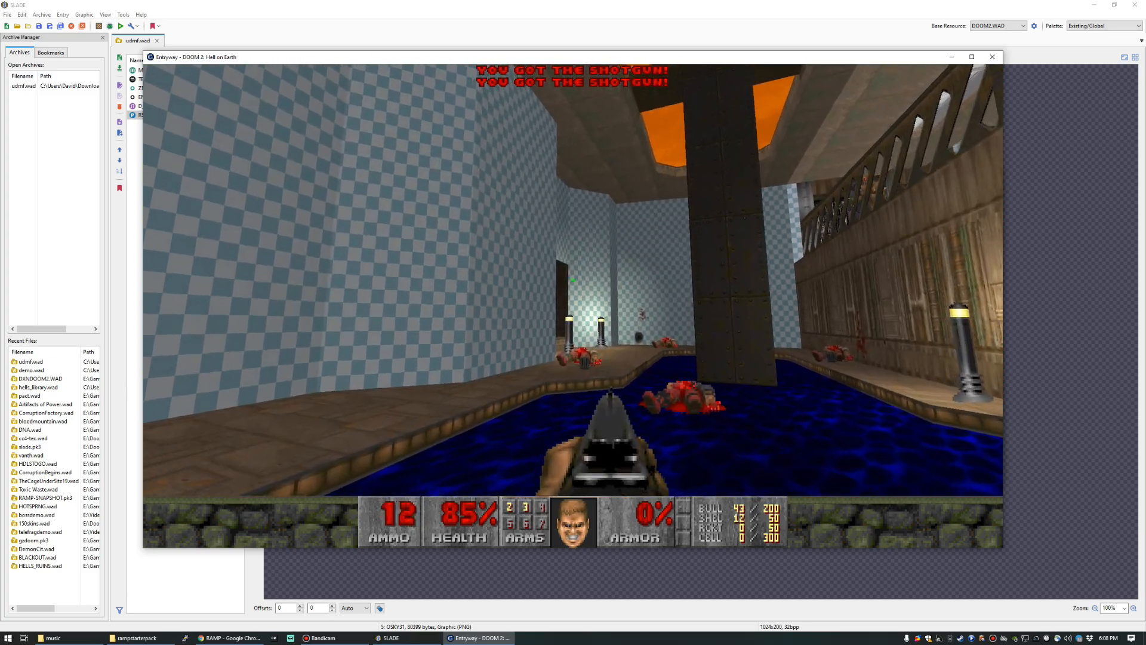
Step: Quit the GZDoom playtest showing the RSKY1 sky and return to SLADE 3
left_click(993, 56)
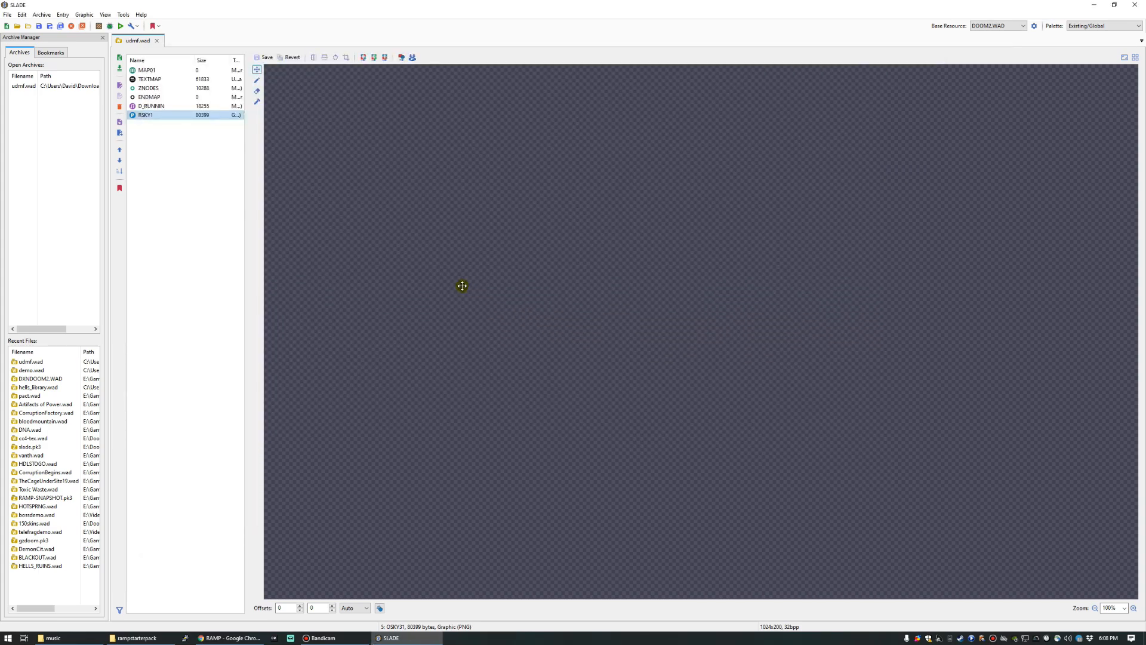
mouse_move(428, 285)
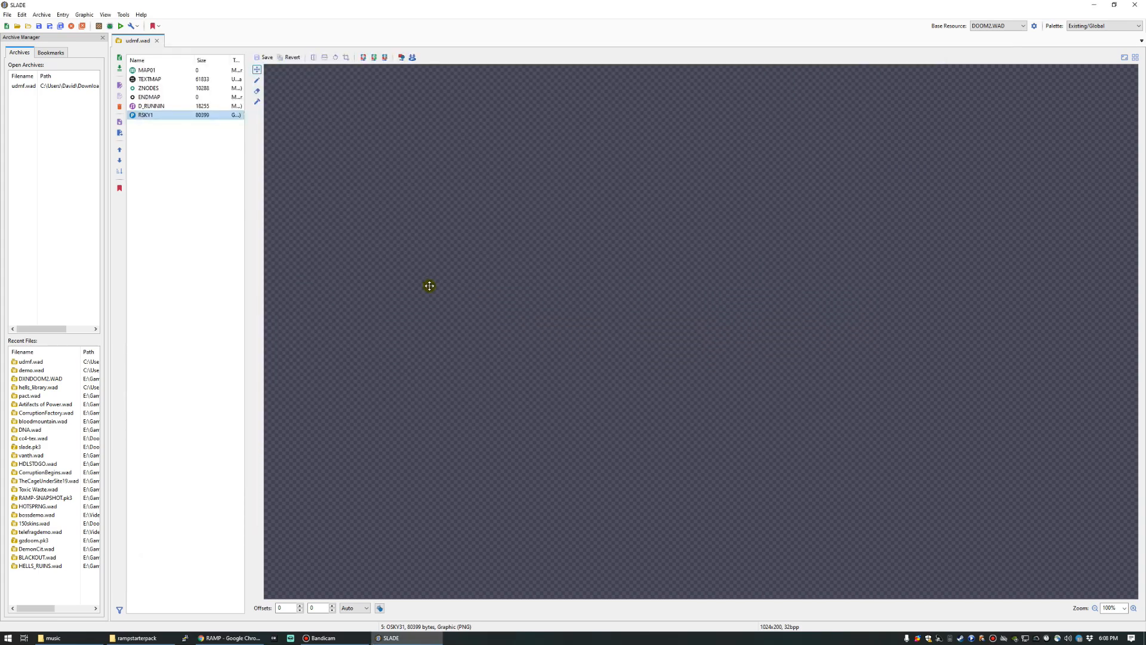
mouse_move(426, 287)
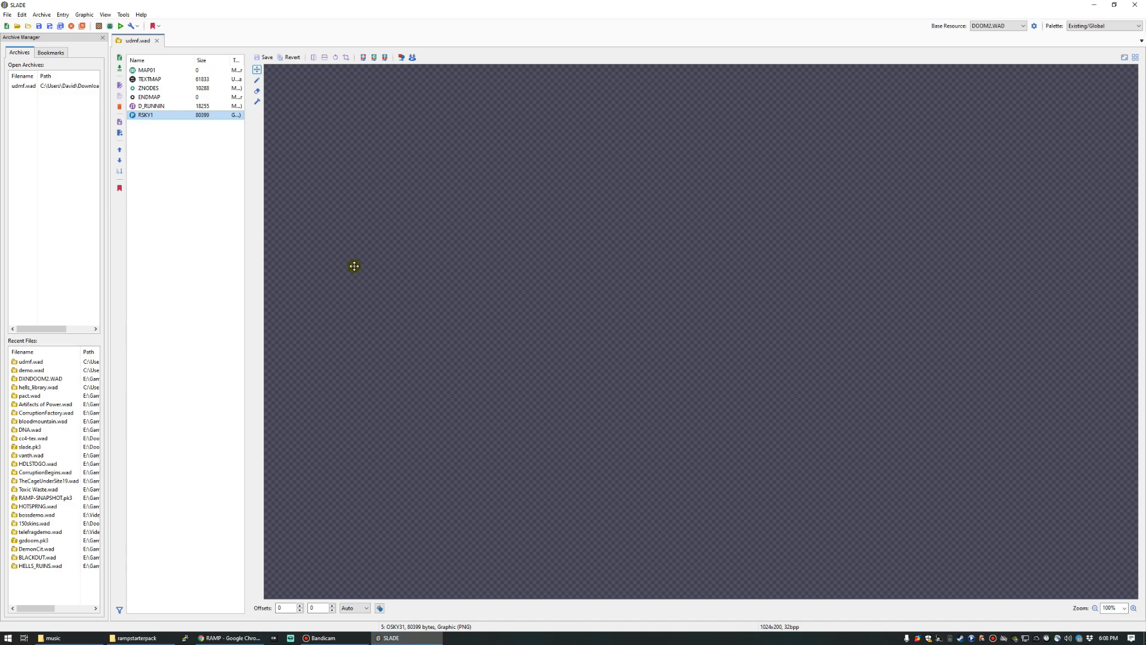
mouse_move(356, 256)
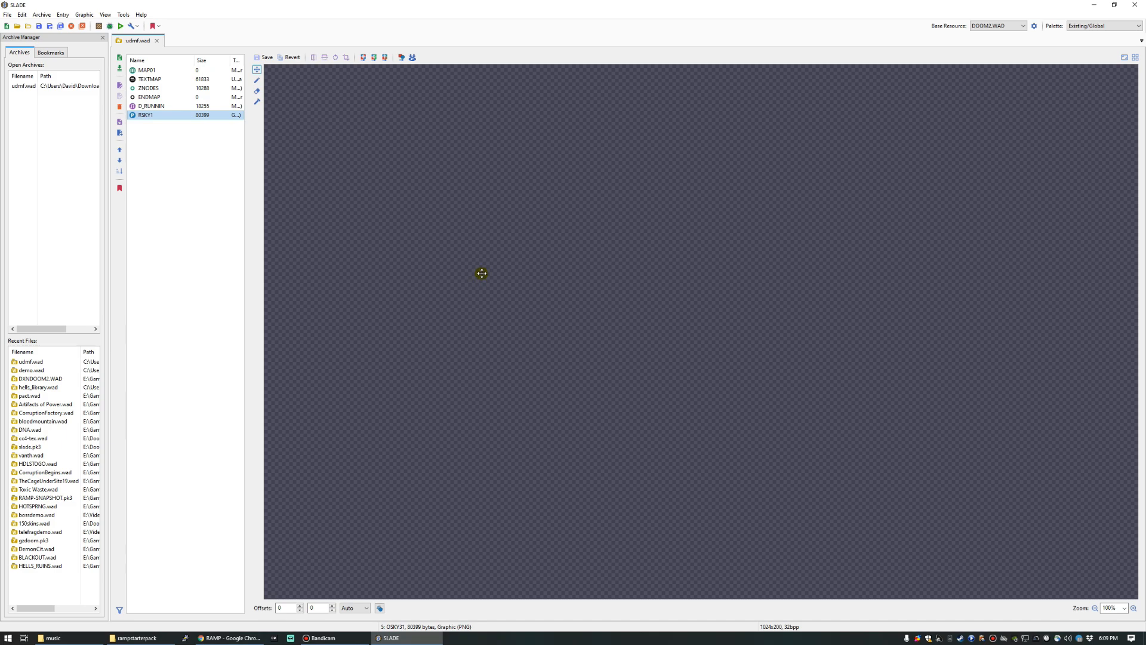
mouse_move(483, 296)
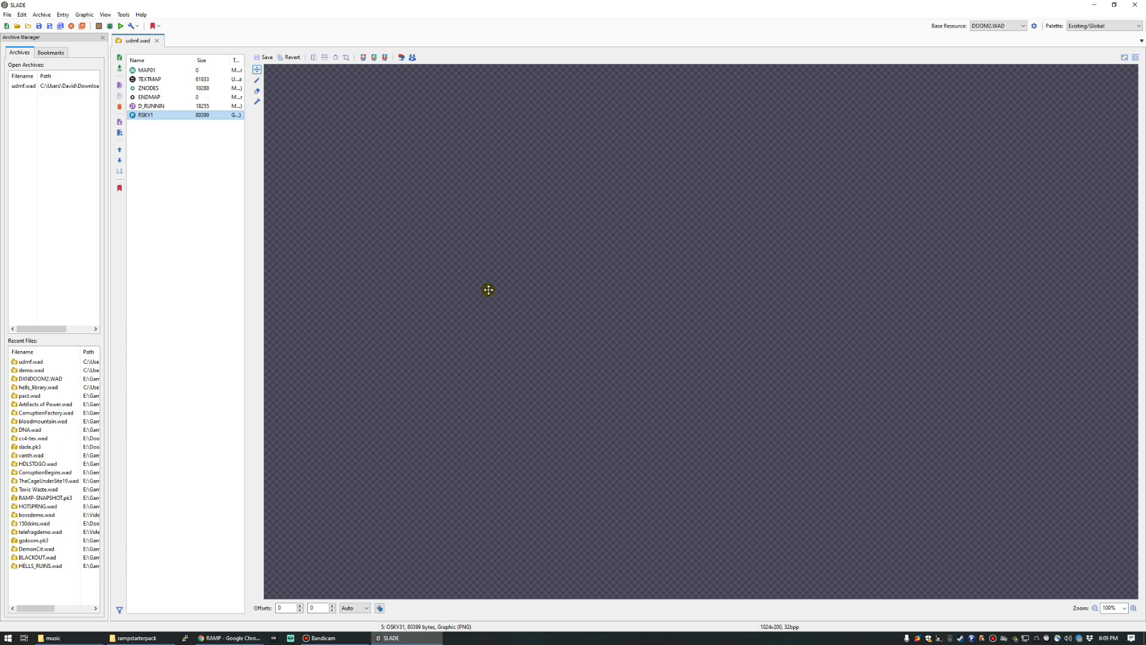
mouse_move(97, 86)
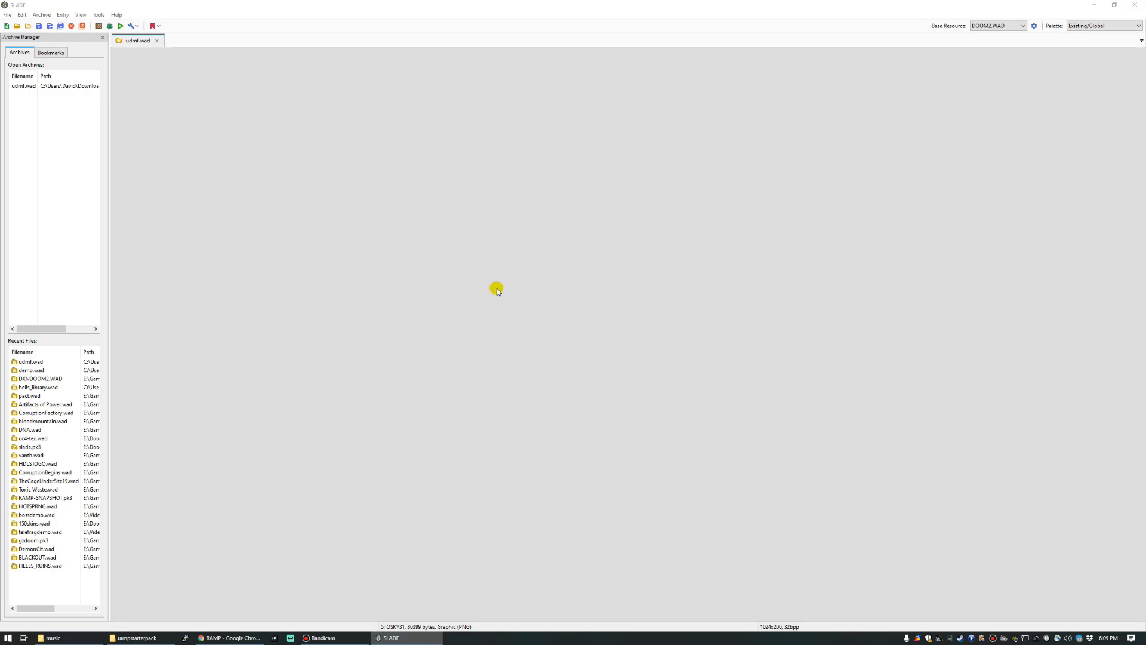
Step: On RAMP, unlock the Teeny Base submission with the saved PIN and resubmit the updated WAD
left_click(230, 638)
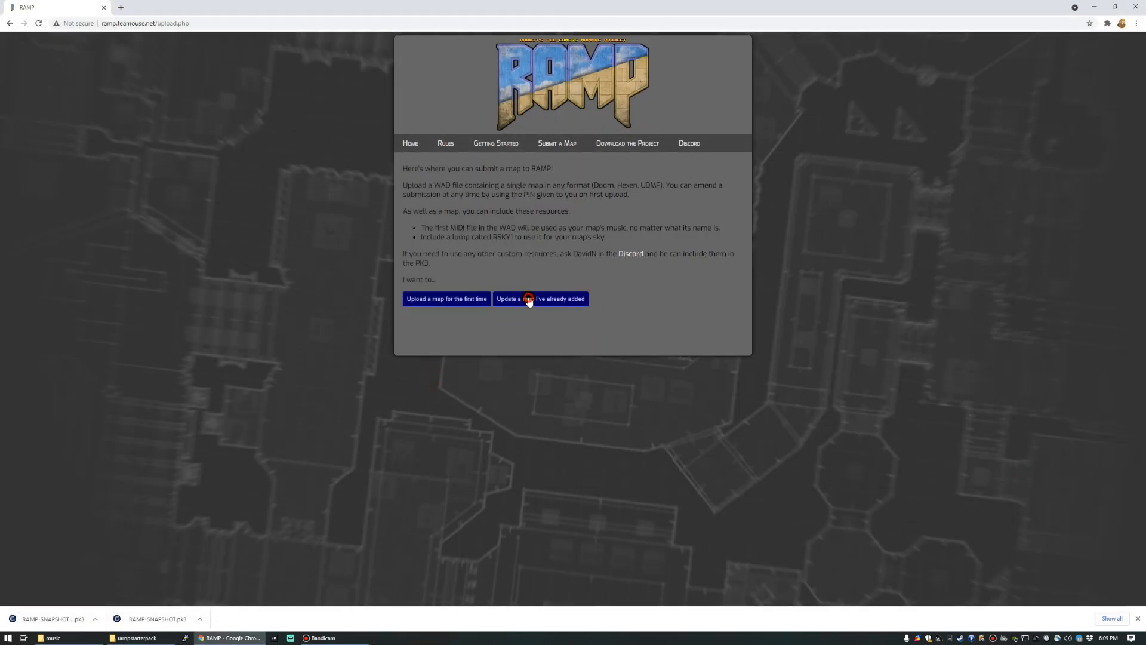
left_click(540, 298)
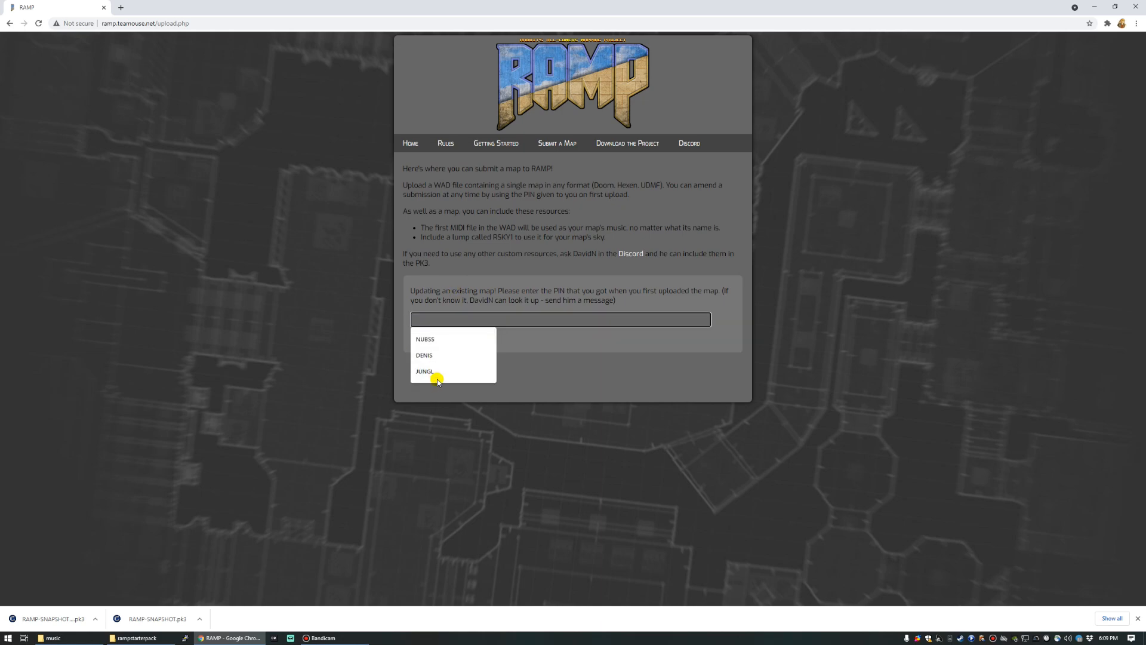
left_click(424, 371)
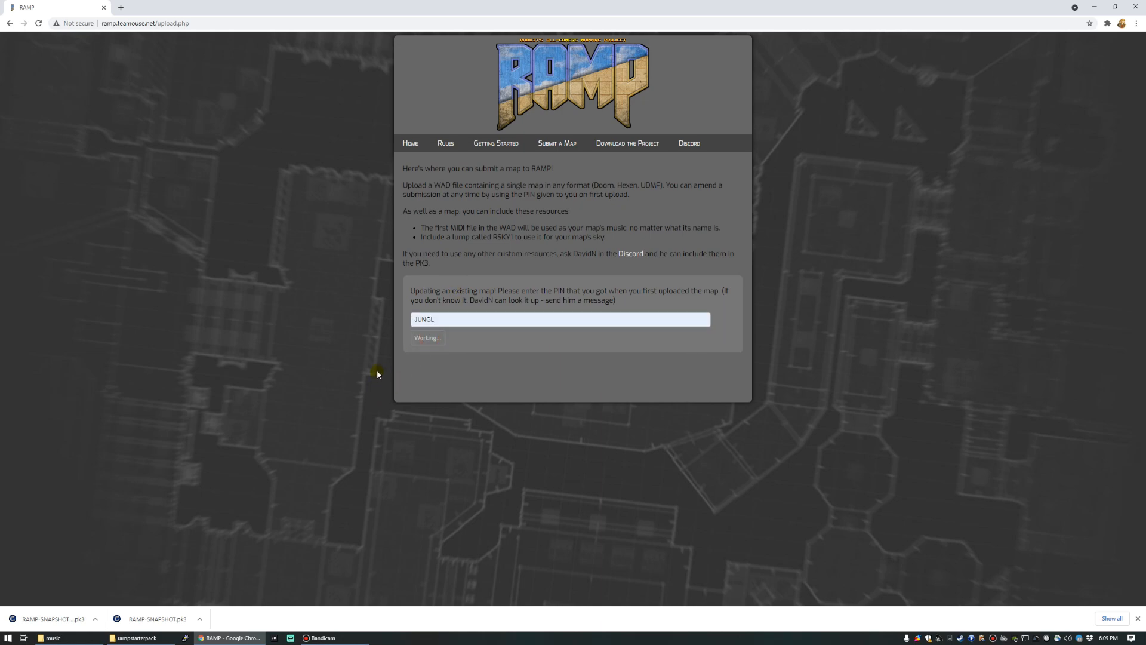
left_click(426, 337)
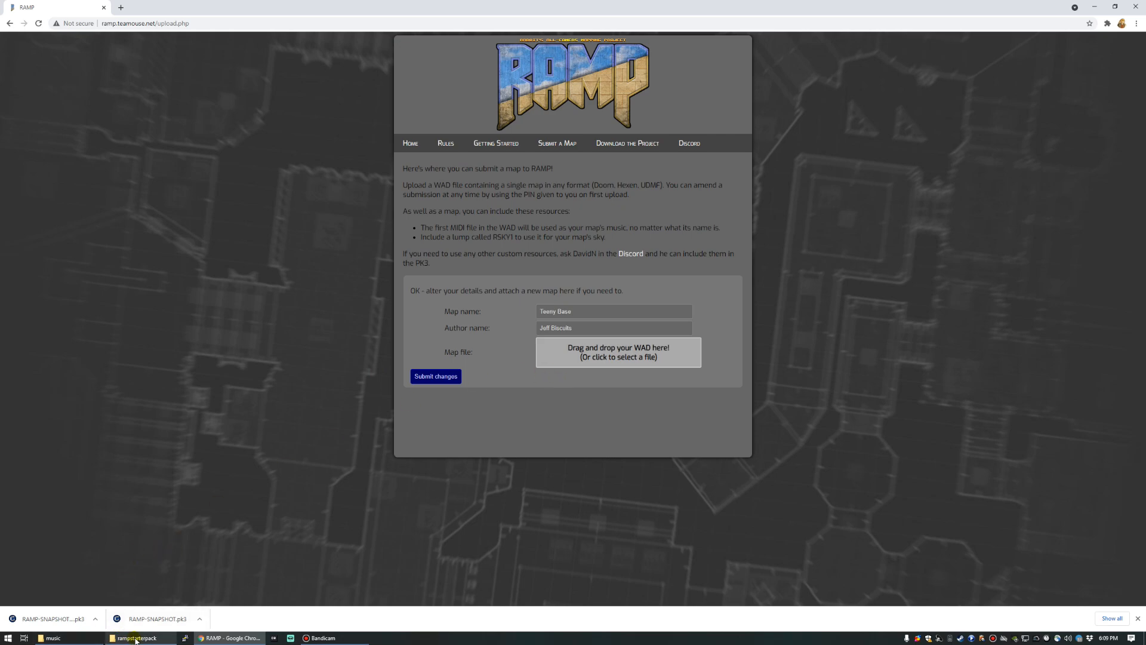
left_click(135, 637)
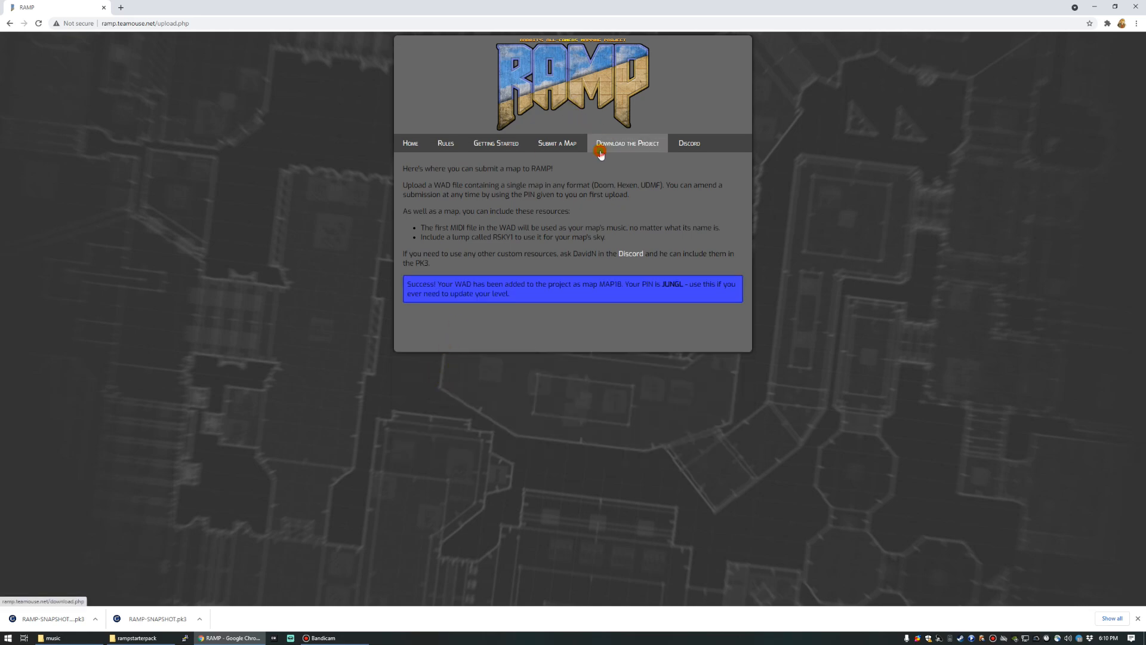
Step: Download the compiled project PK3 snapshot and launch it in GZDoom
left_click(627, 143)
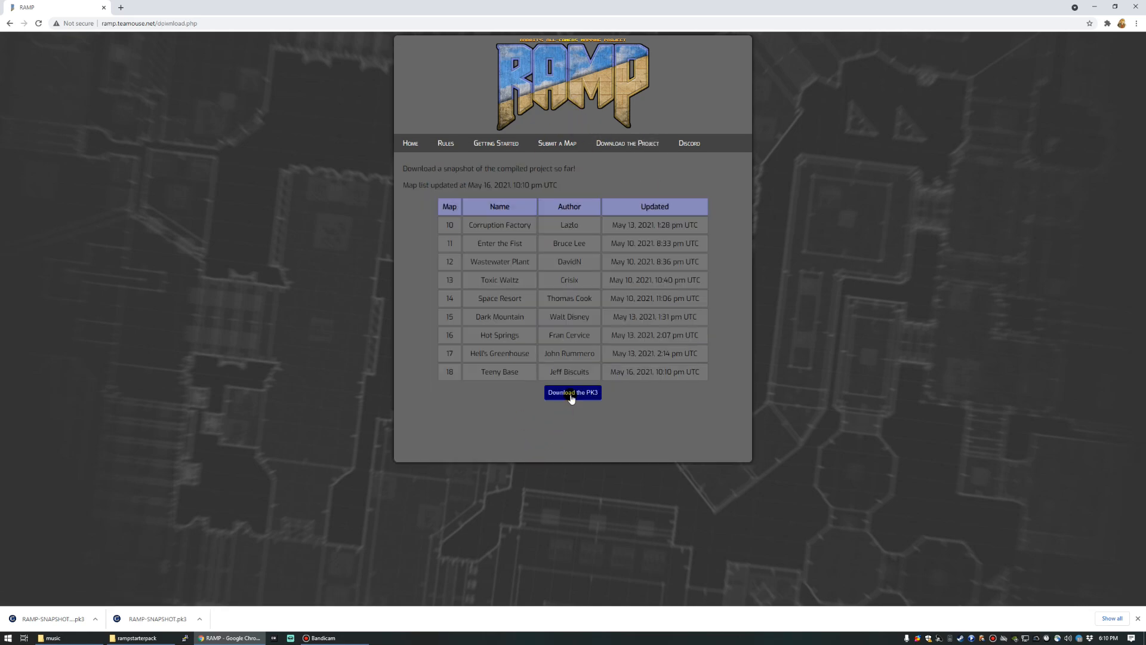
left_click(572, 392)
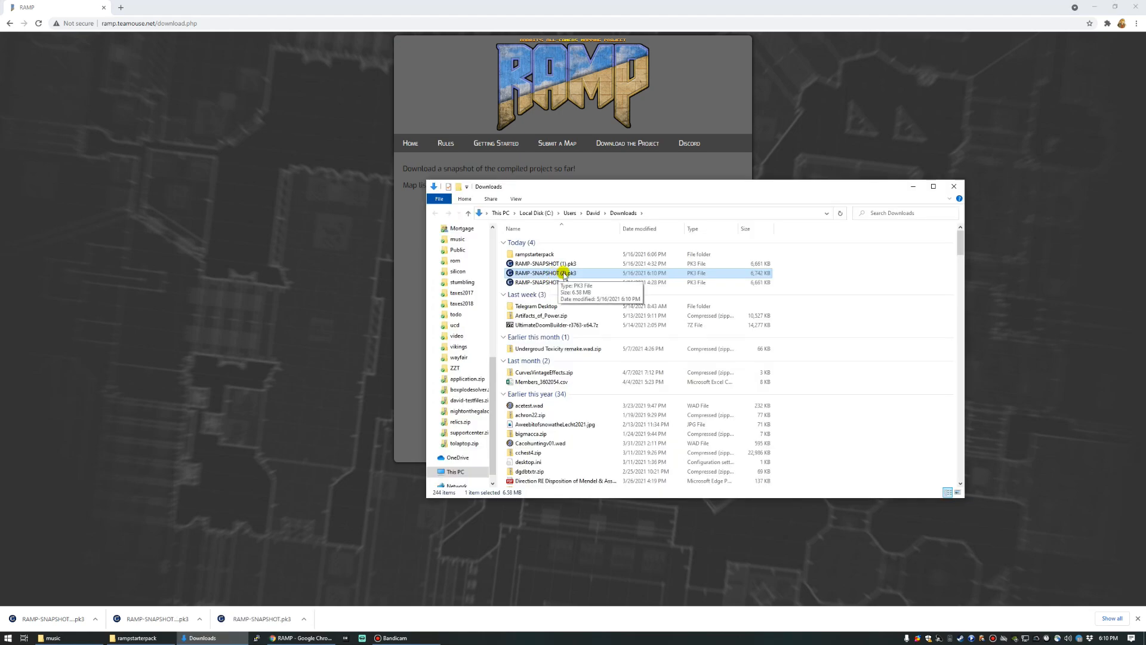
double_click(545, 272)
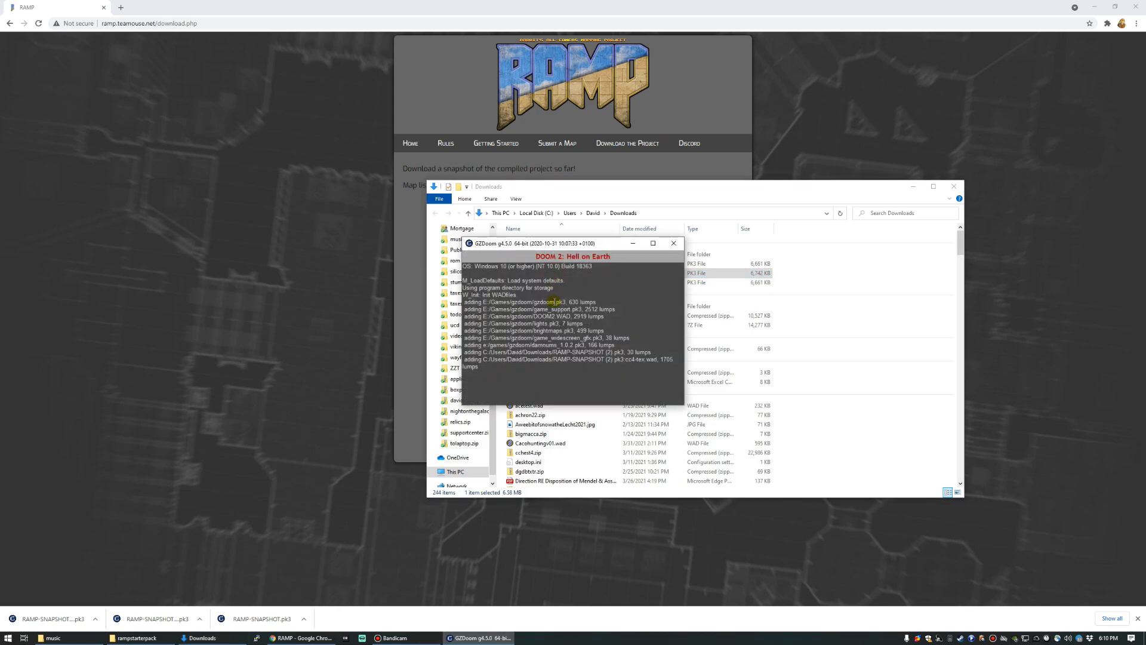